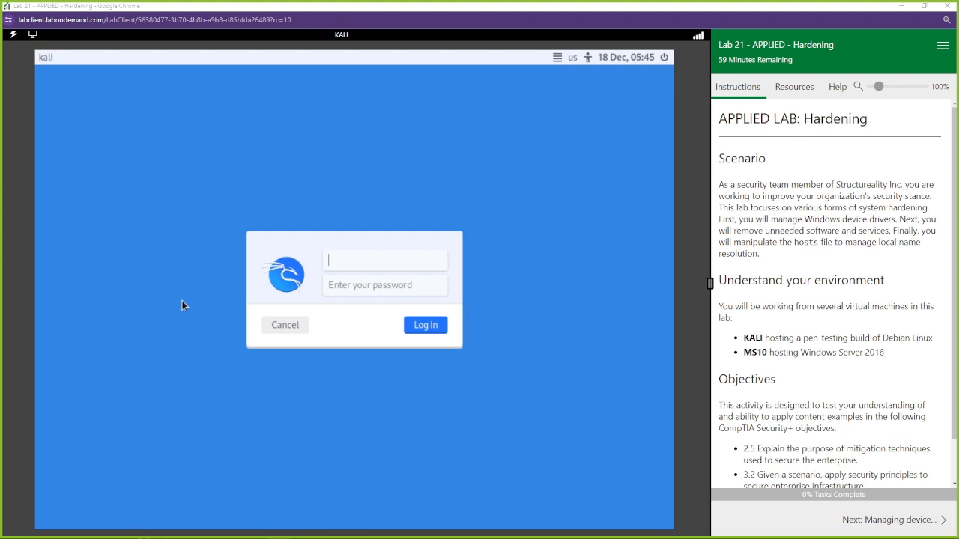
mouse_move(556, 178)
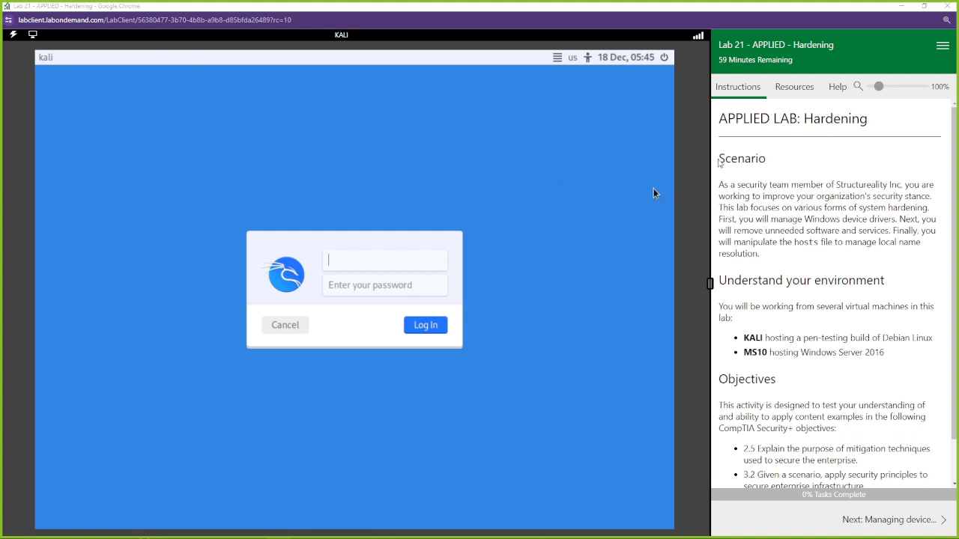
- Advance the lab instructions to the 'Managing device drivers' page
scroll("down", 3)
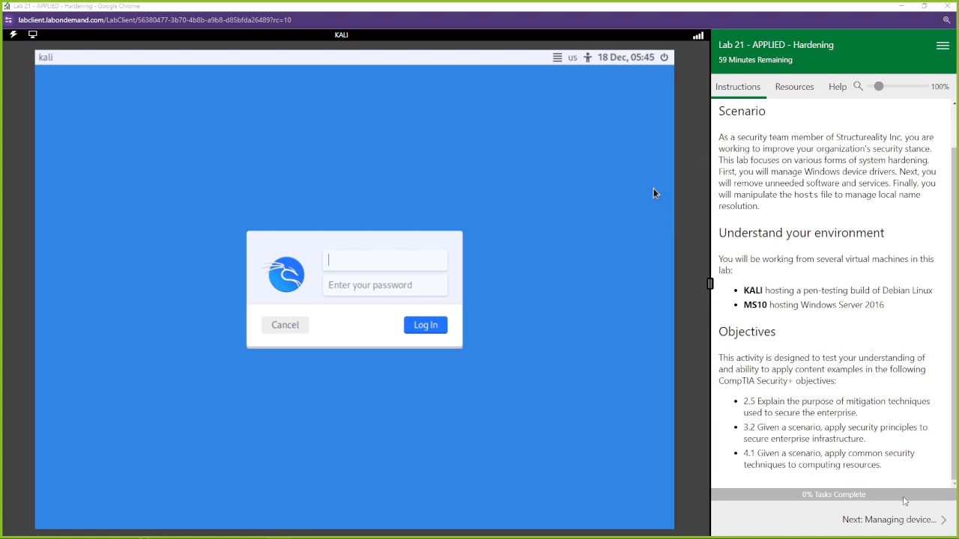
left_click(888, 518)
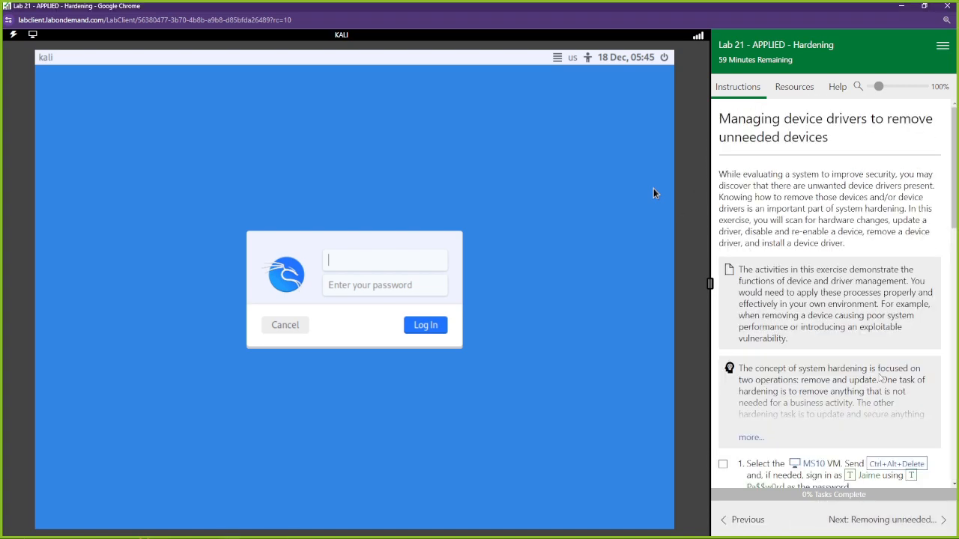
scroll("down", 3)
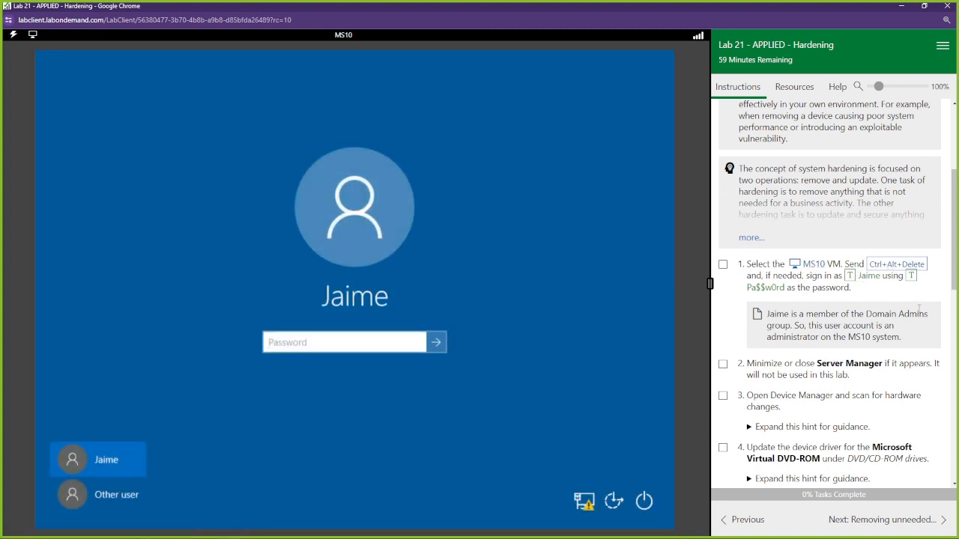
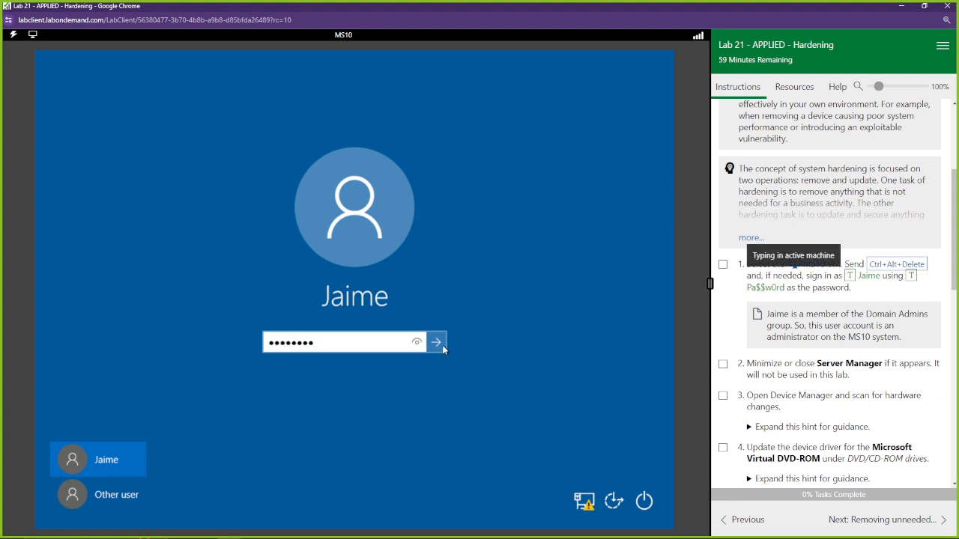
left_click(436, 342)
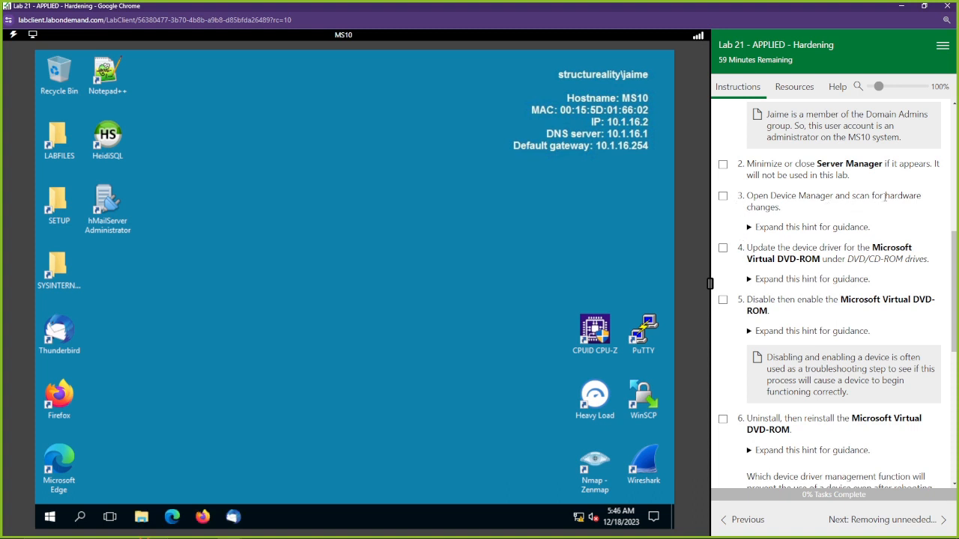
mouse_move(117, 494)
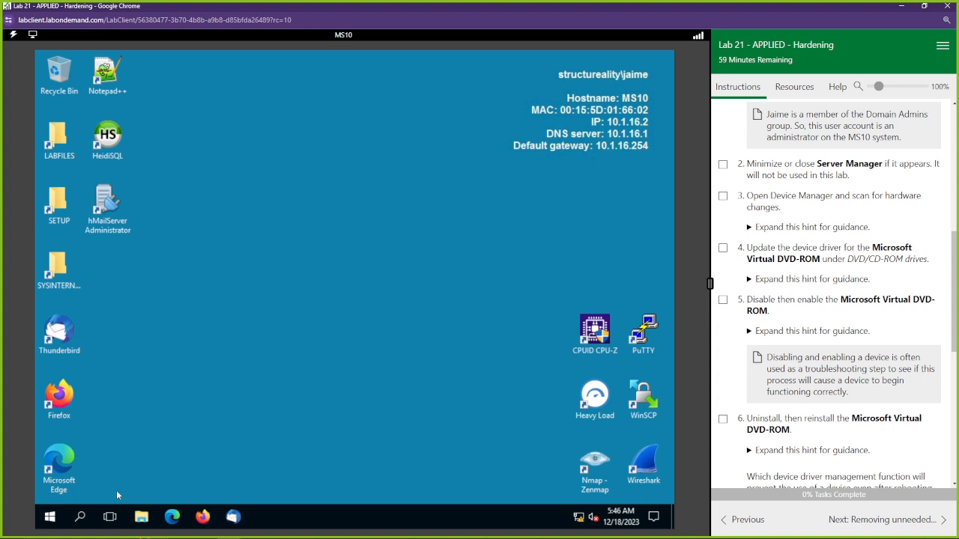
- Launch Device Manager from a Start search and scan MS10 for hardware changes
left_click(79, 516)
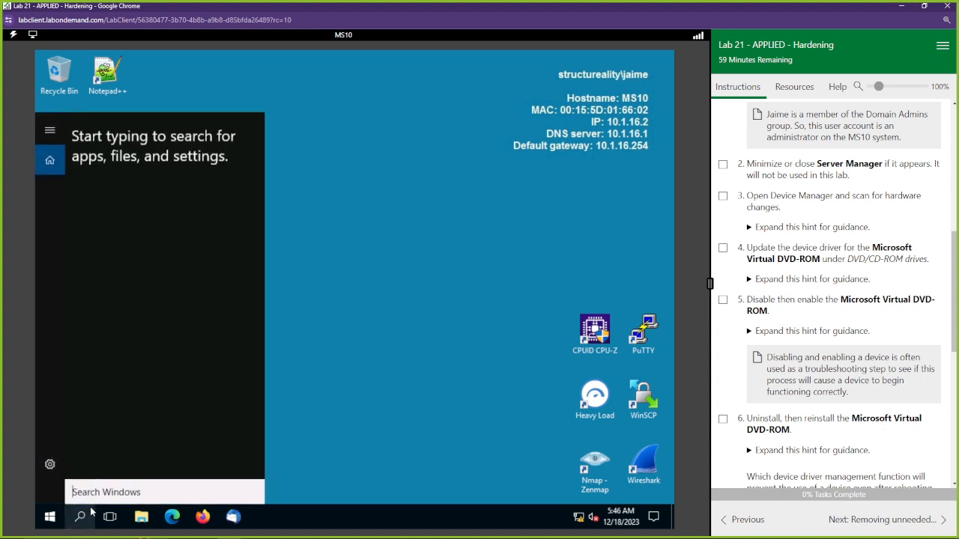
type("device manager")
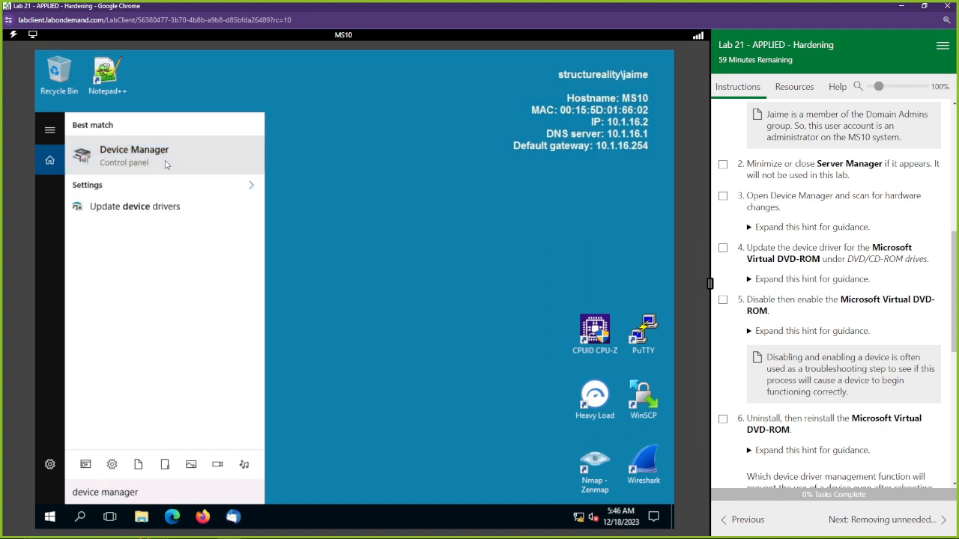
left_click(135, 155)
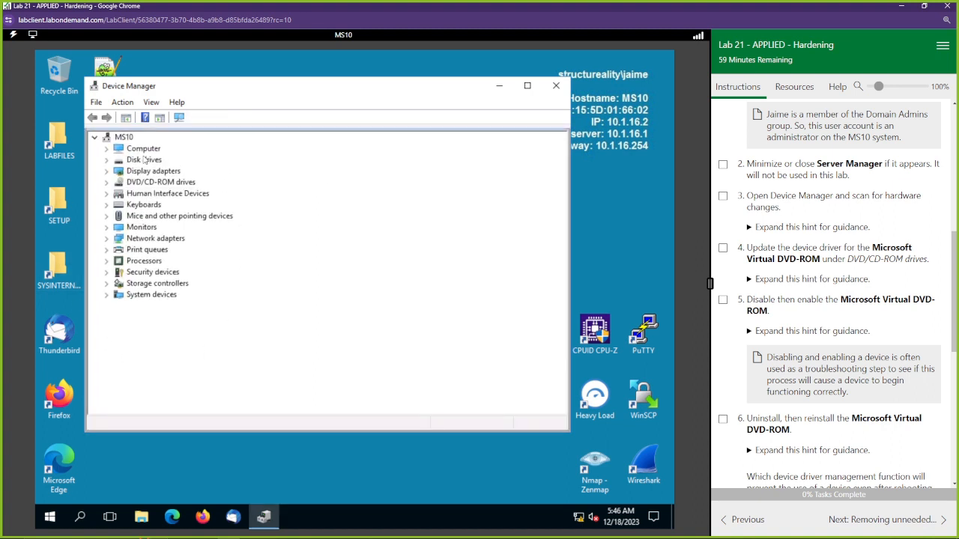
right_click(124, 137)
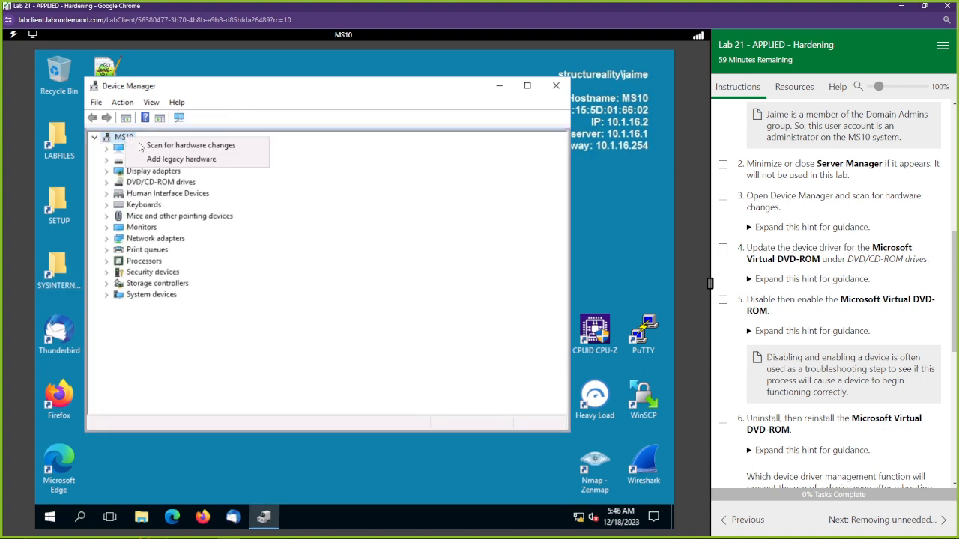
left_click(190, 143)
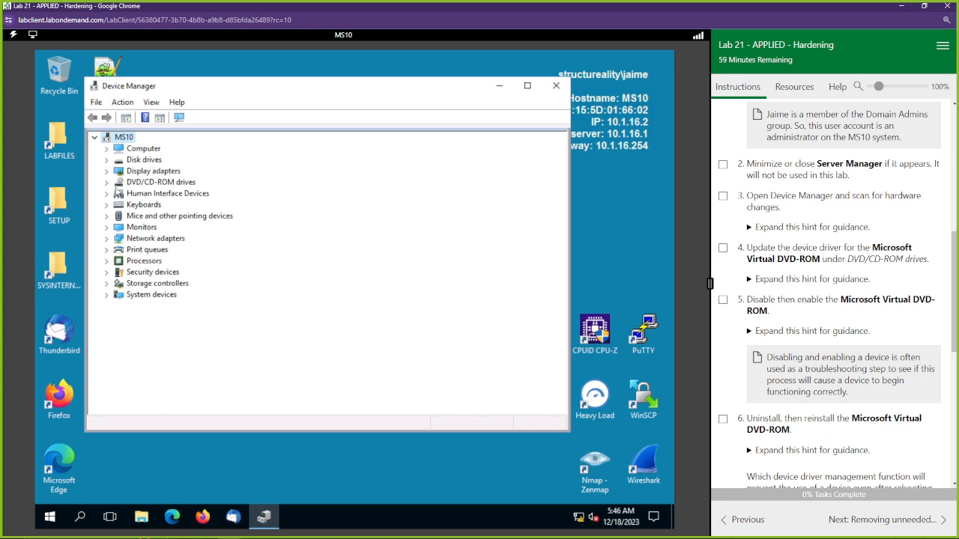
mouse_move(800, 273)
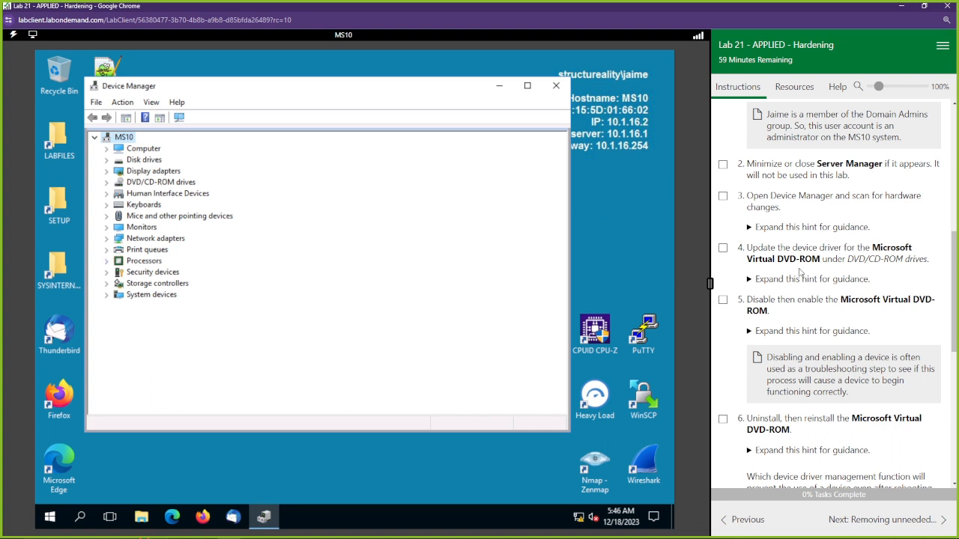
mouse_move(836, 310)
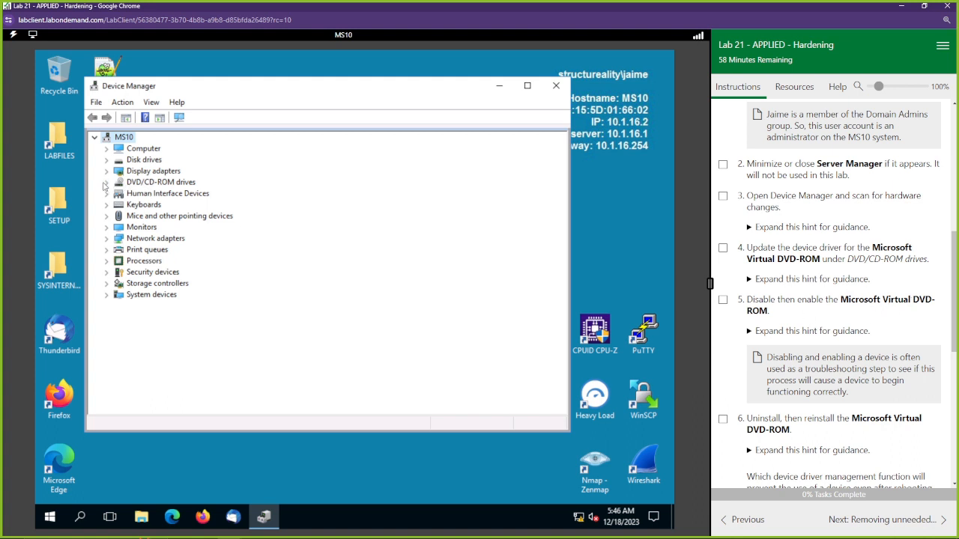
- Under DVD/CD-ROM drives, disable the Microsoft Virtual DVD-ROM, then enable it again
left_click(106, 183)
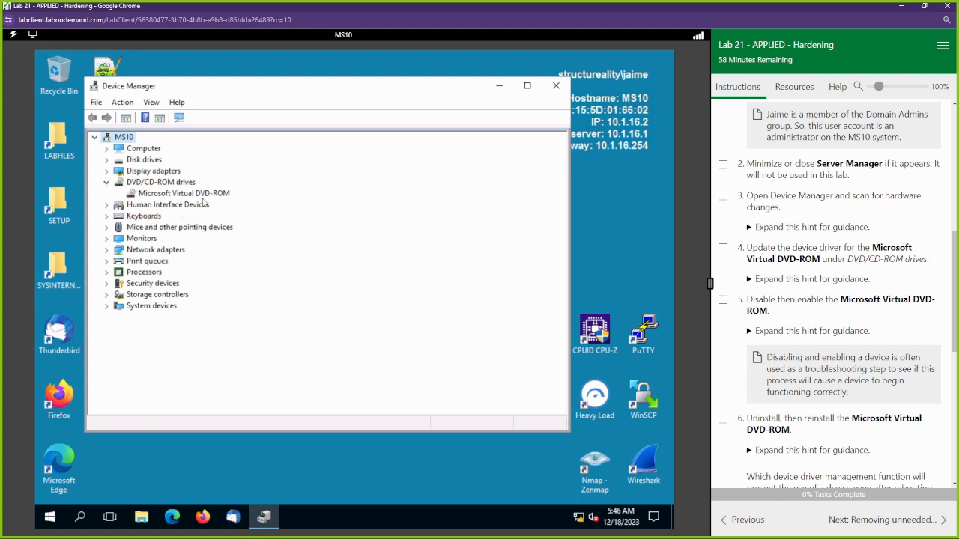
right_click(182, 194)
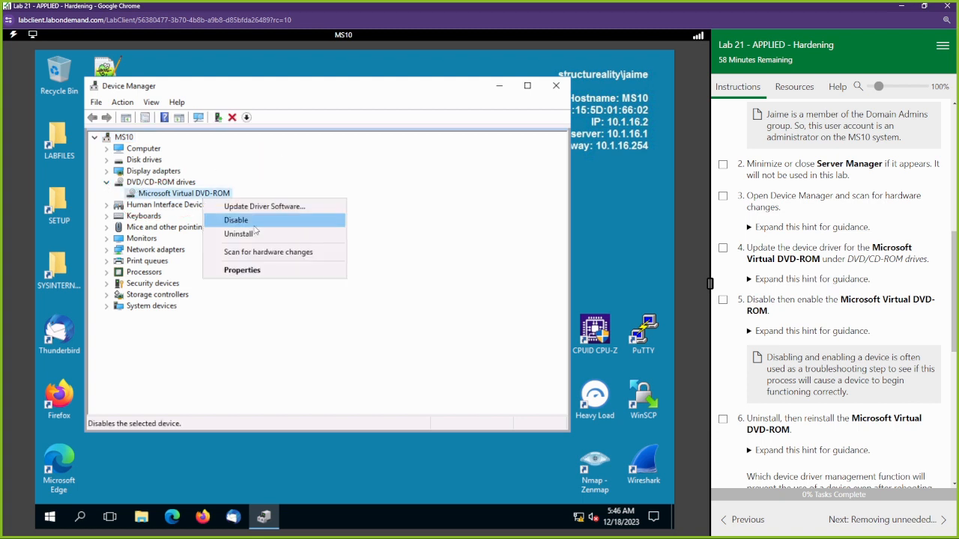
left_click(237, 219)
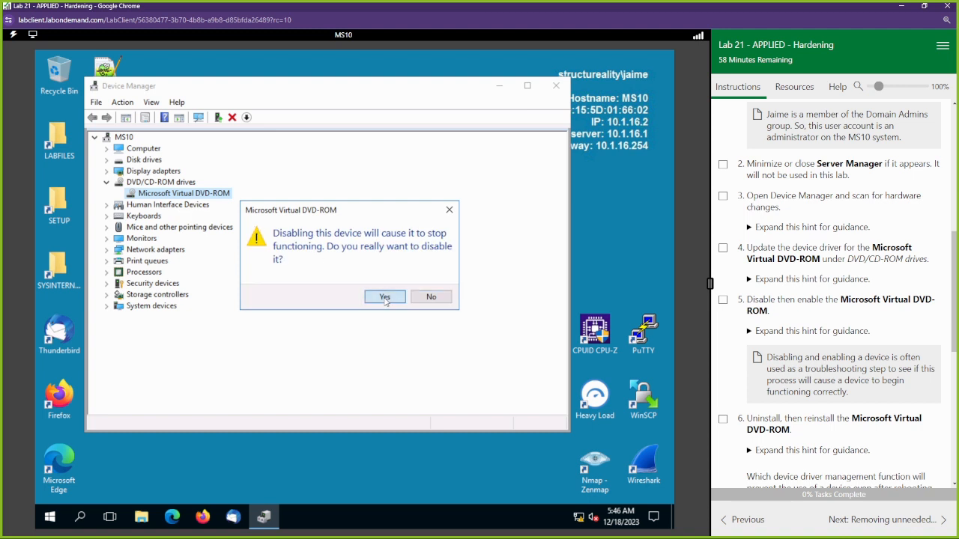
left_click(383, 297)
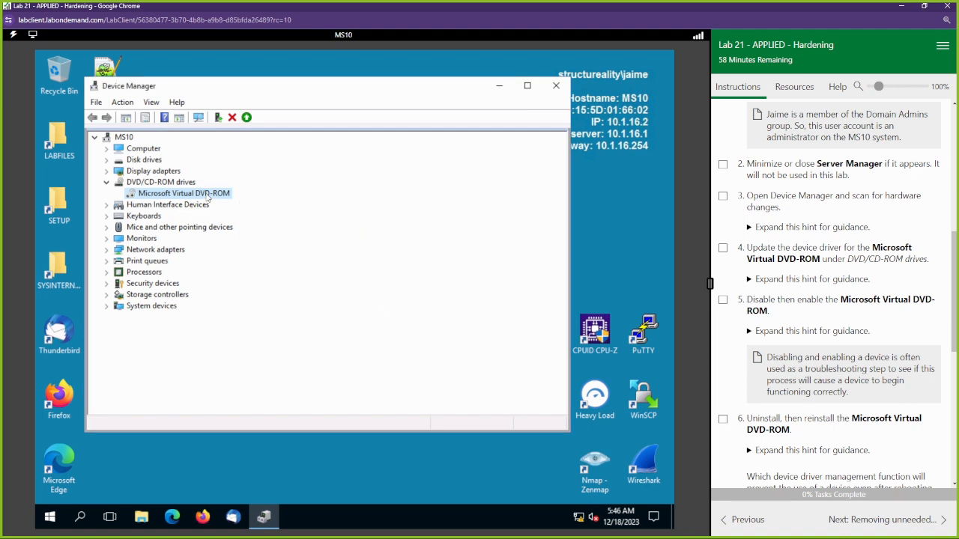
left_click(246, 117)
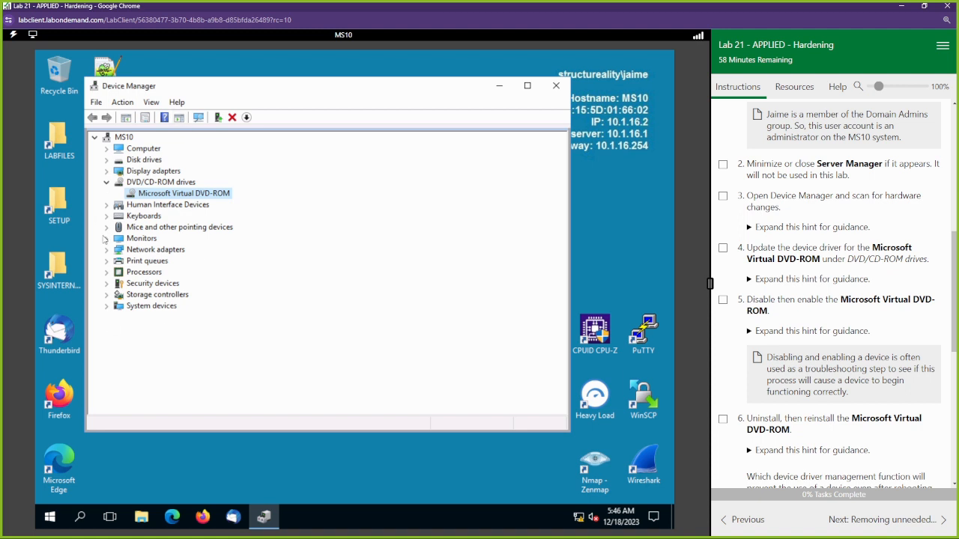
mouse_move(294, 268)
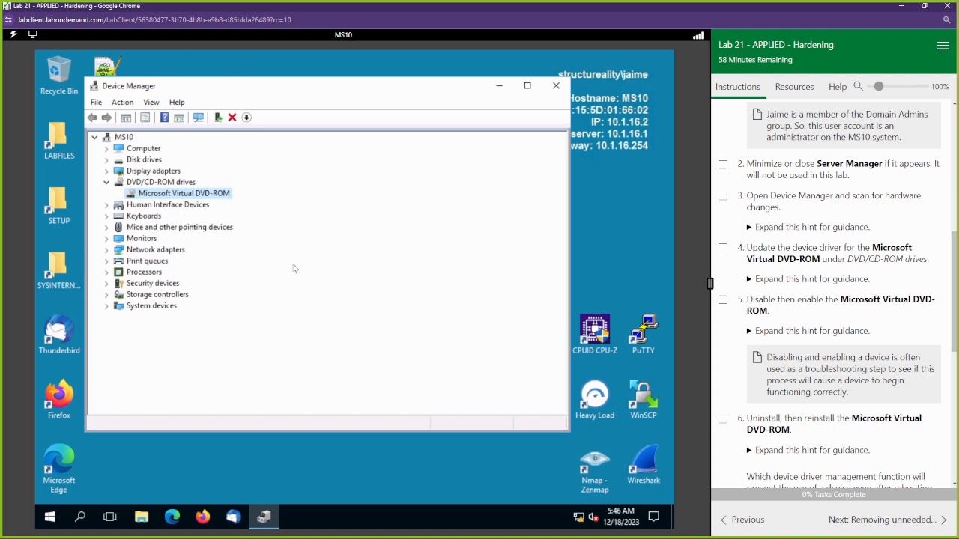
mouse_move(221, 249)
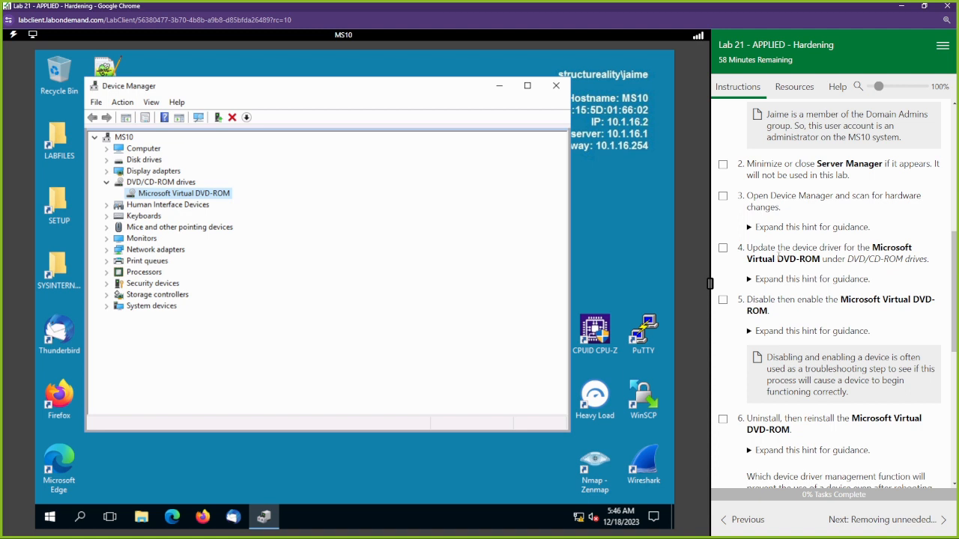
- Mark lab step 5 and earlier complete, then uninstall the Microsoft Virtual DVD-ROM
left_click(881, 519)
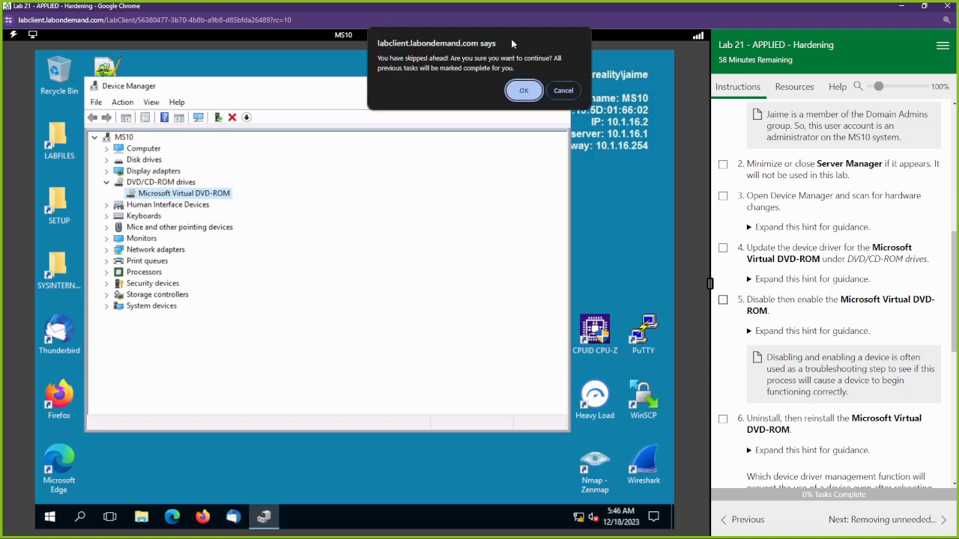
left_click(524, 90)
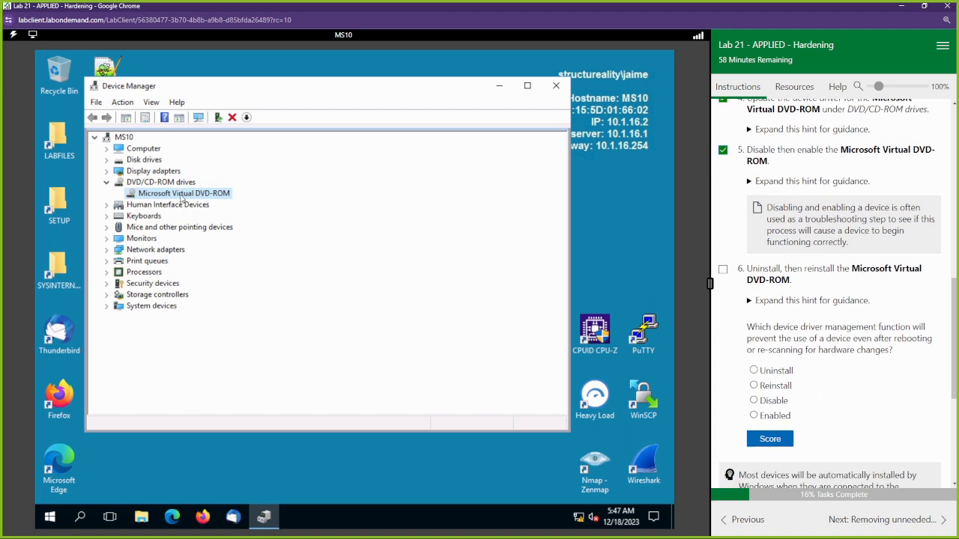
left_click(231, 117)
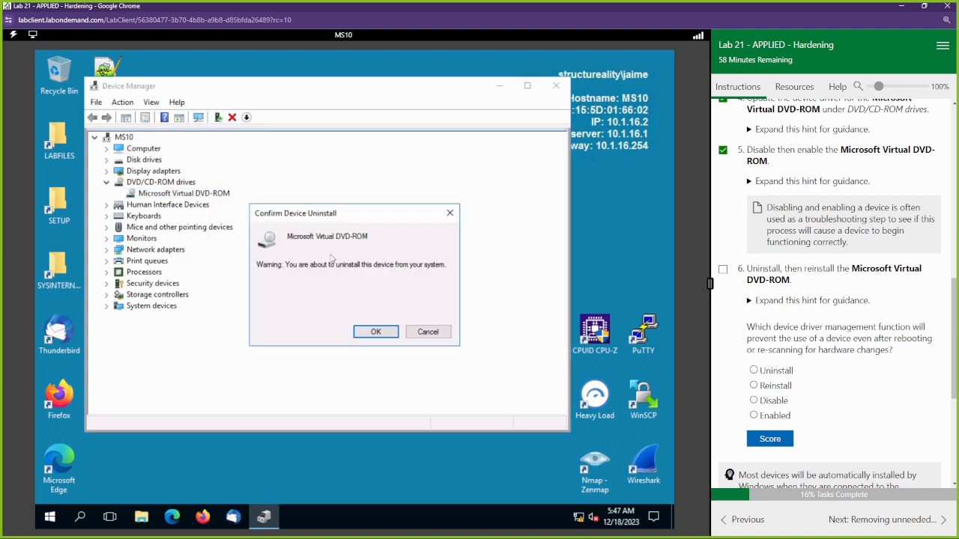
left_click(375, 333)
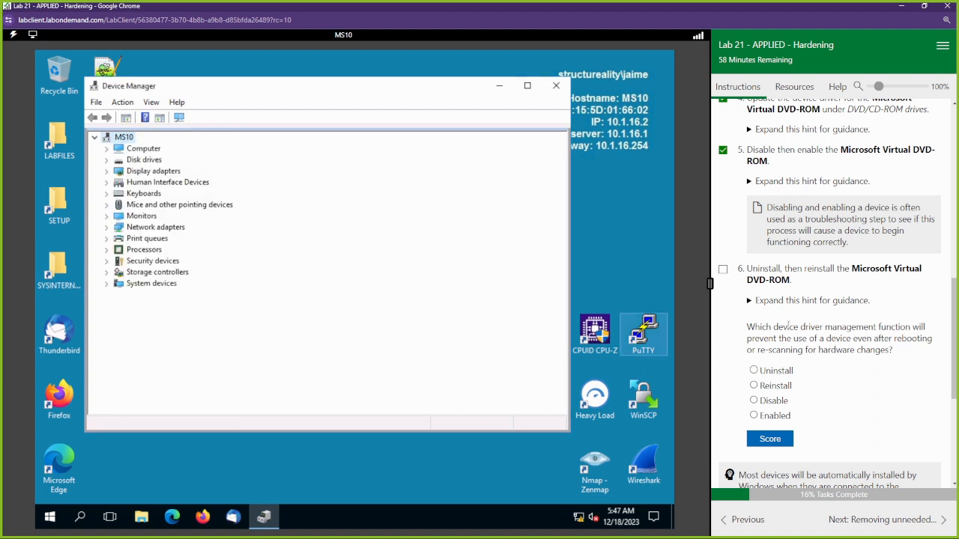
- Answer the device-management question with Disable and continue to the next section
scroll("down", 3)
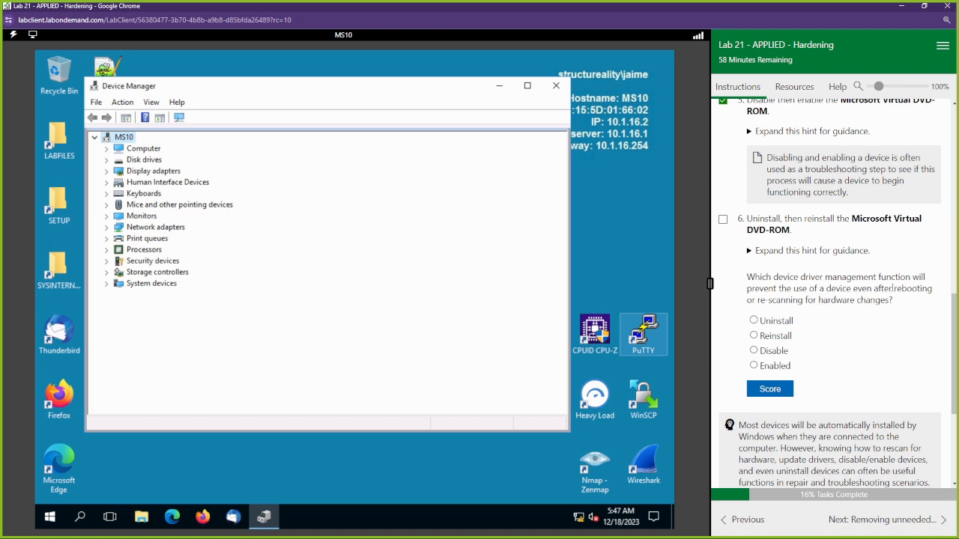
mouse_move(854, 303)
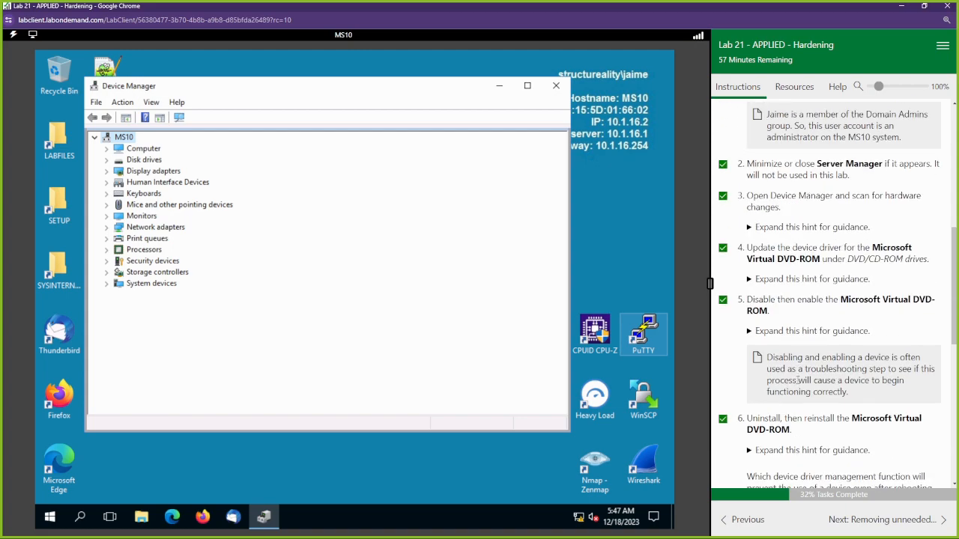
left_click(812, 332)
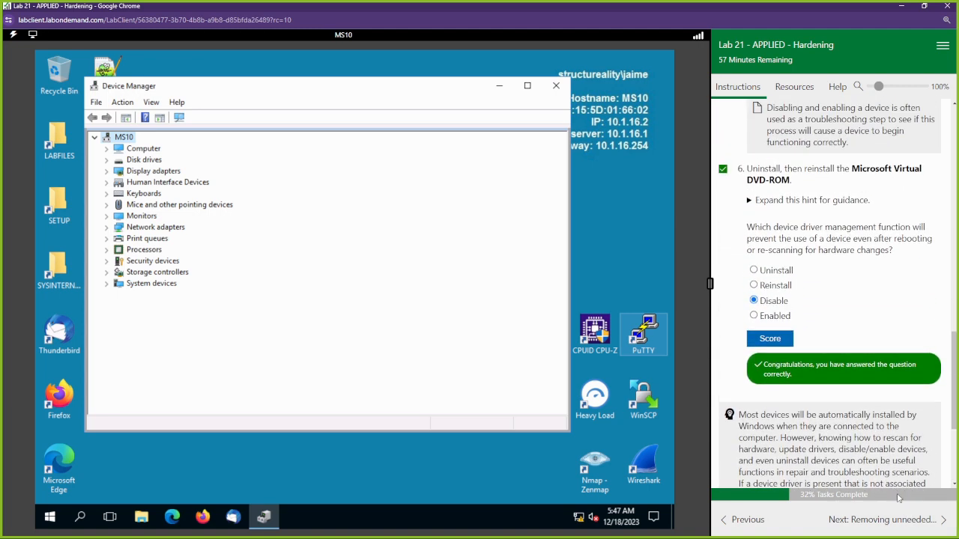
scroll("down", 3)
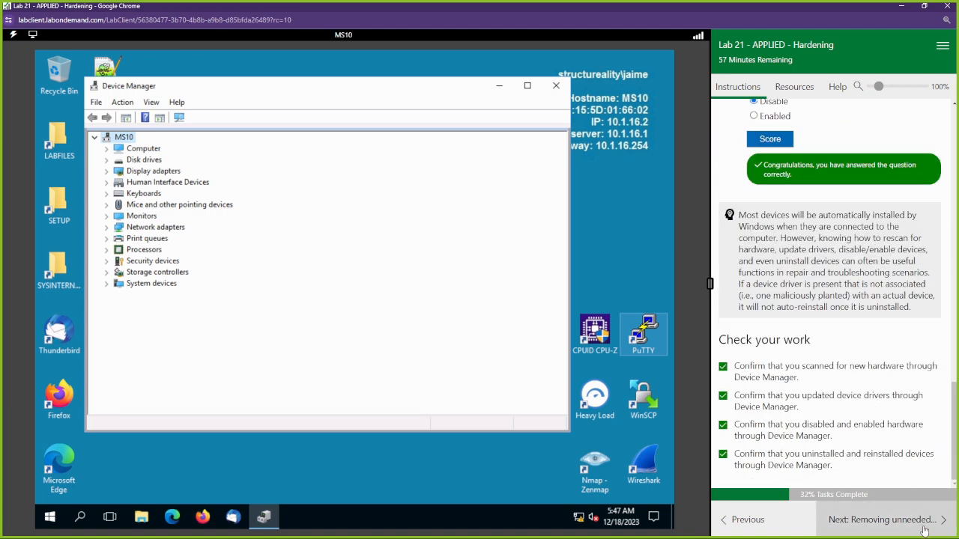
left_click(881, 518)
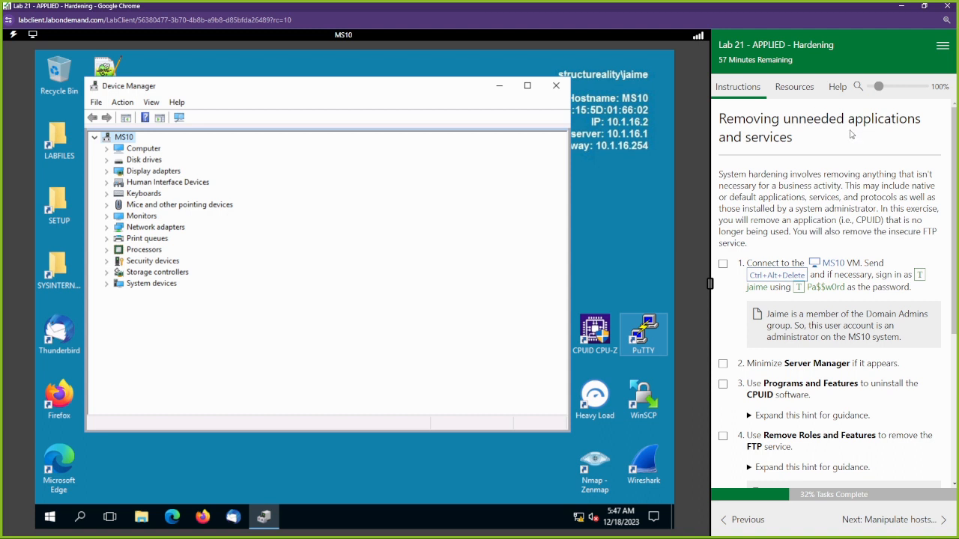
mouse_move(851, 135)
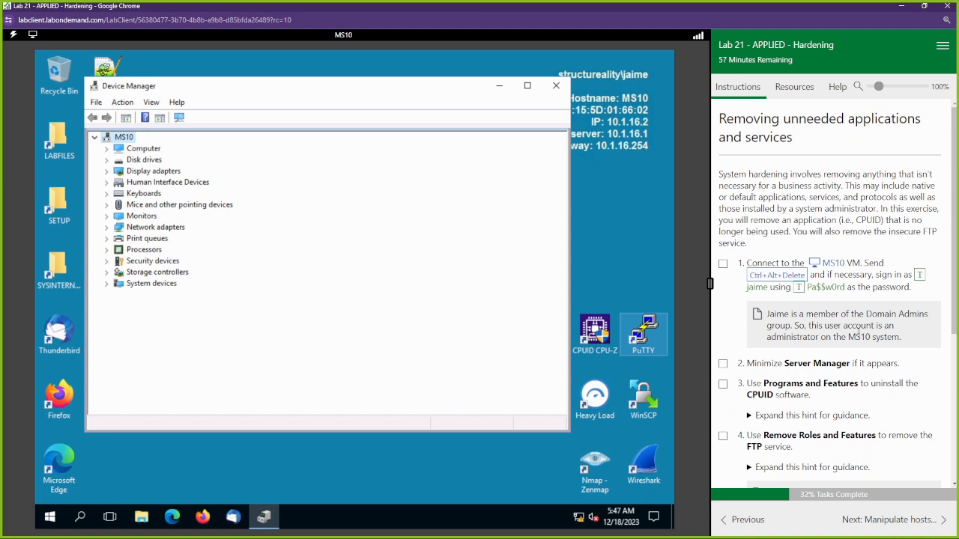
- Scroll down the instructions for removing unneeded applications and services
scroll("down", 3)
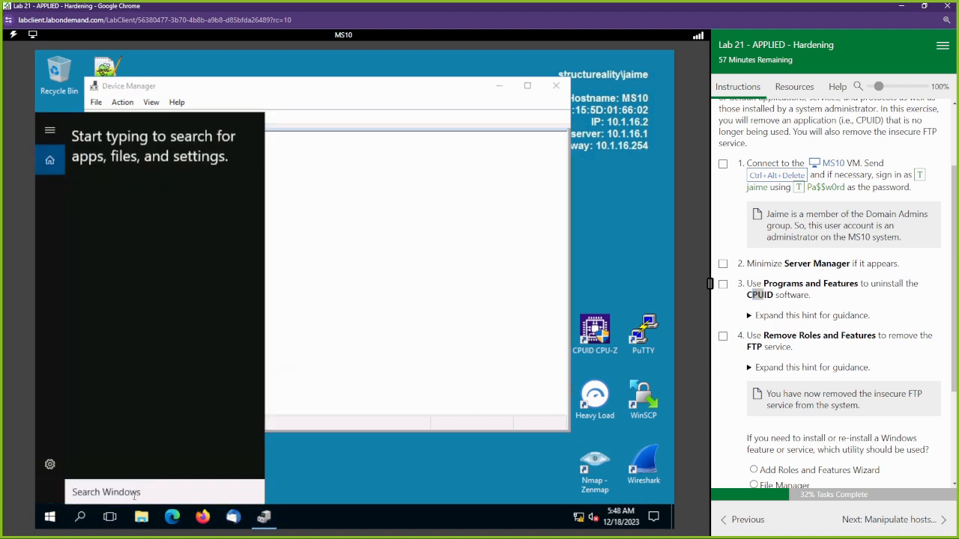
- Search Start for 'program' and launch Programs and Features
type("p")
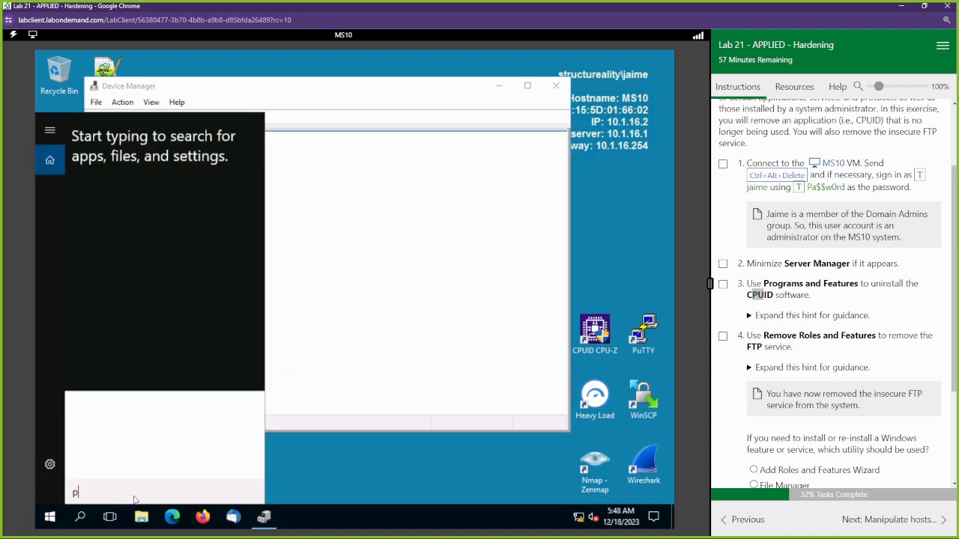
type("rogram")
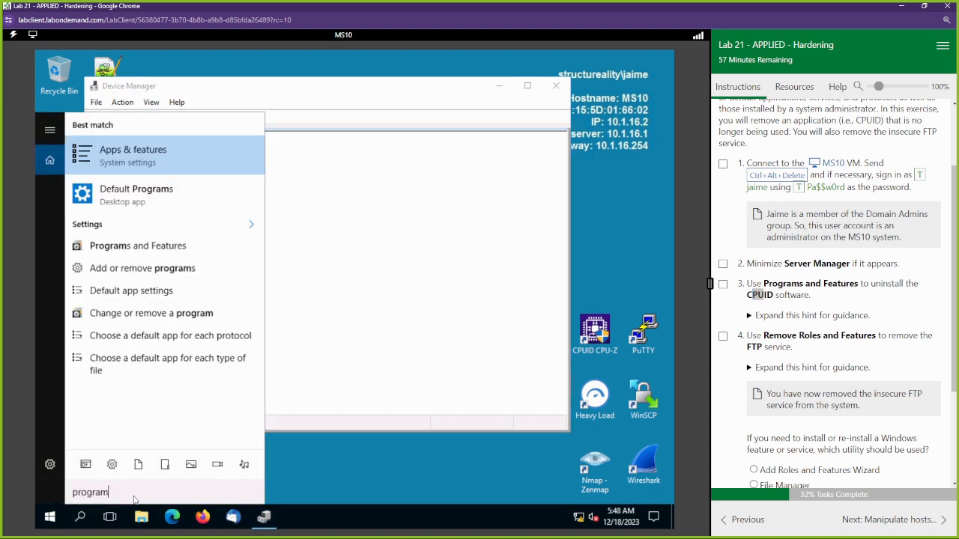
mouse_move(138, 245)
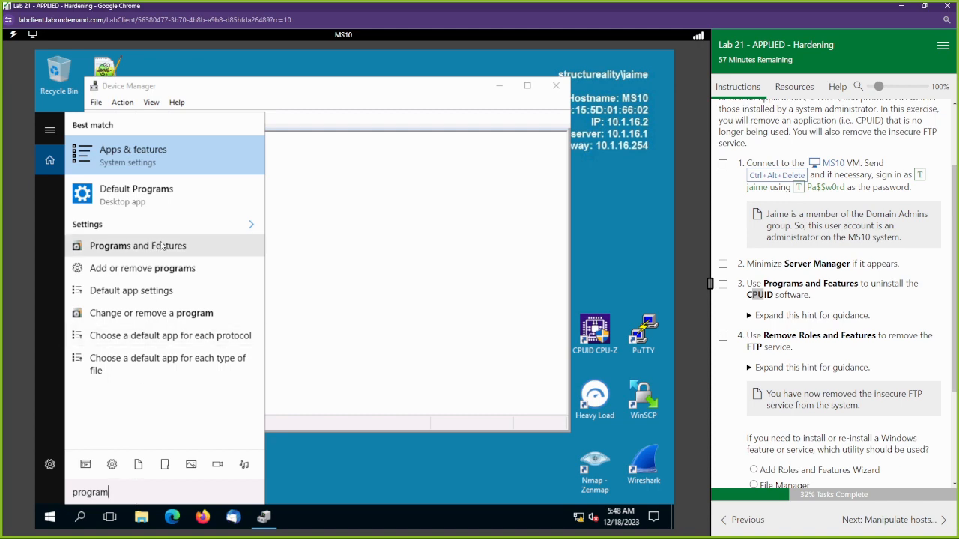
left_click(138, 246)
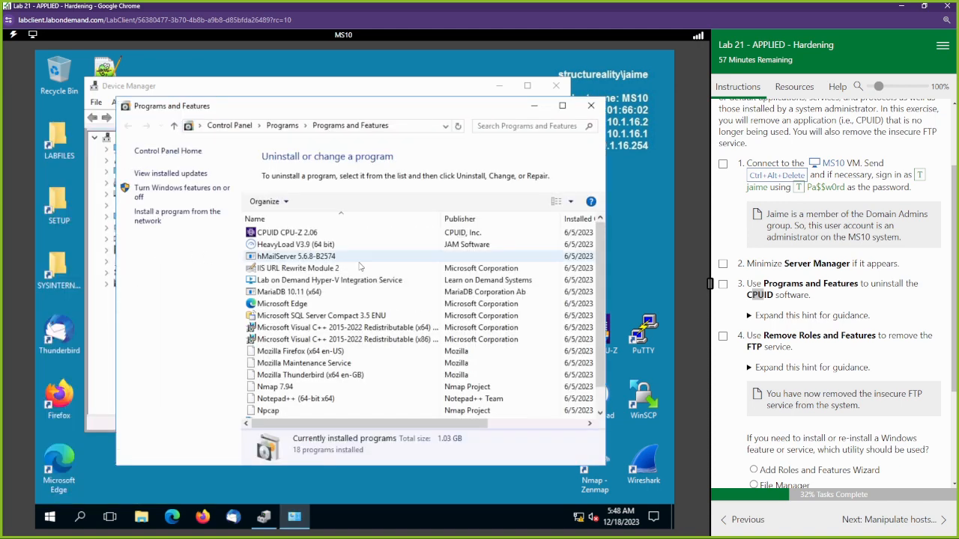
- Uninstall CPUID CPU-Z completely and acknowledge the successful removal message
left_click(297, 232)
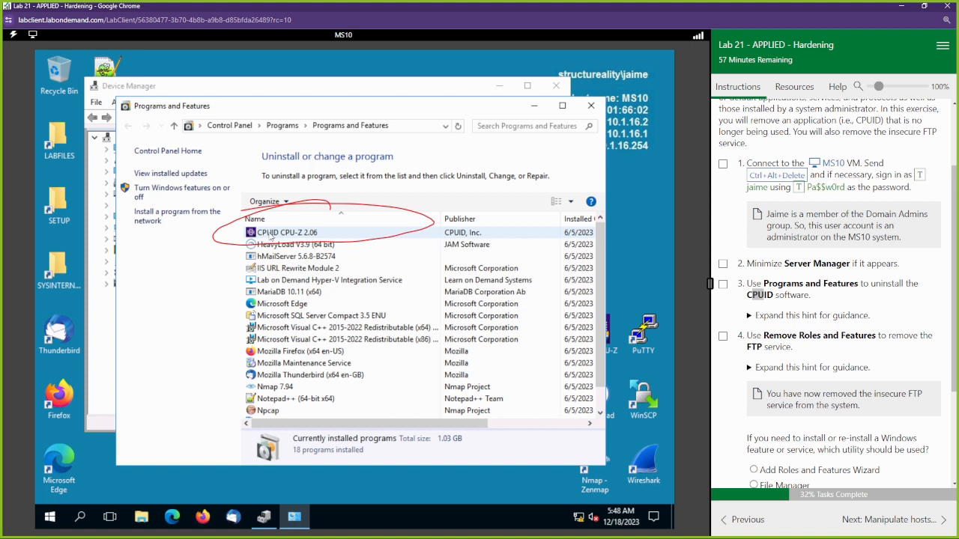
left_click(287, 232)
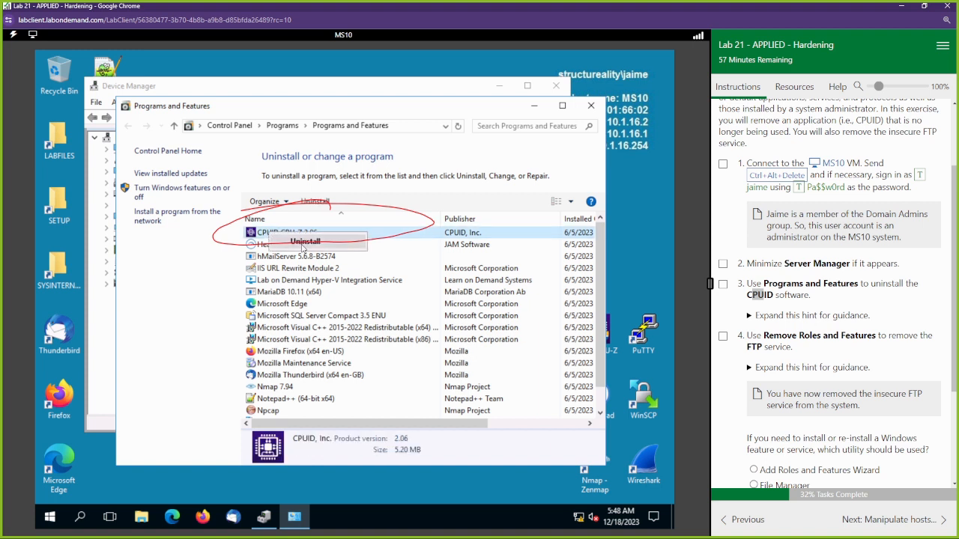
left_click(304, 241)
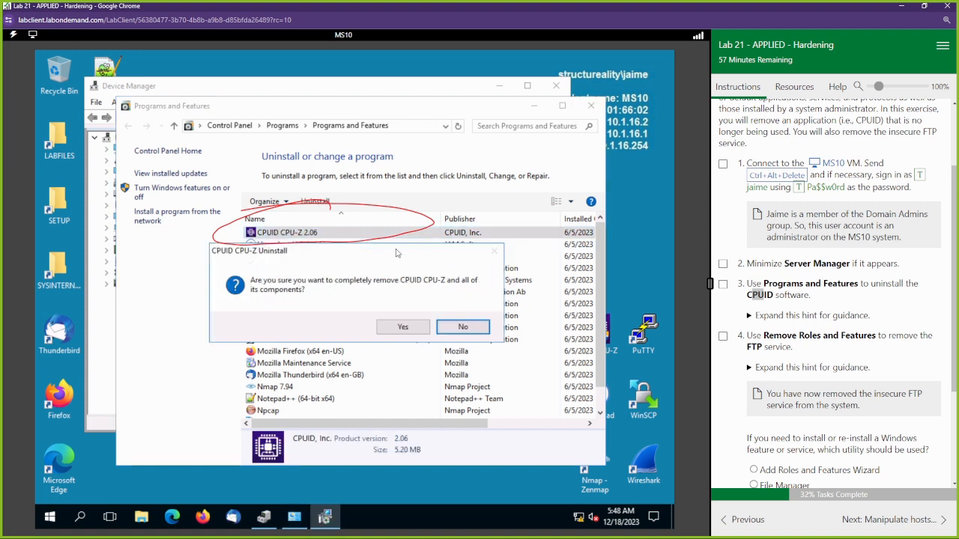
left_click(402, 327)
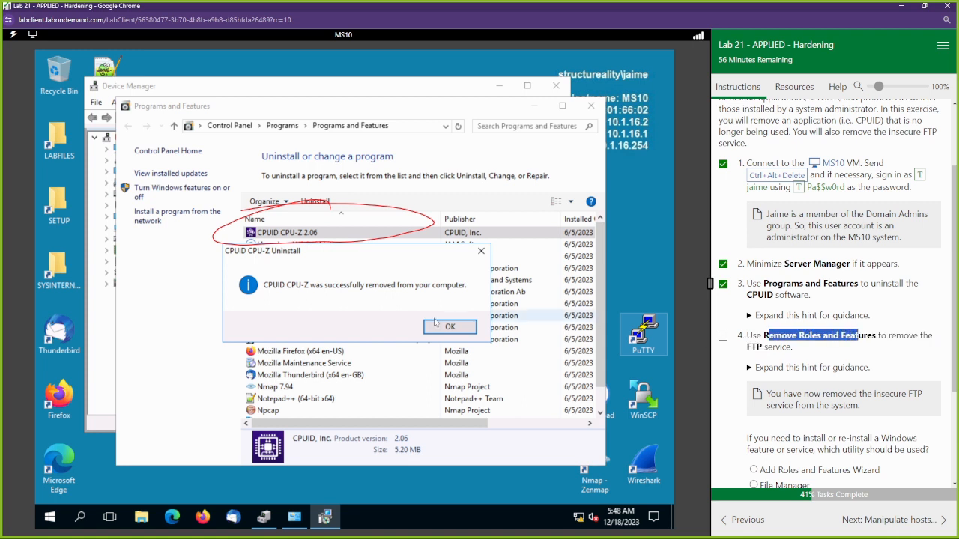
left_click(449, 327)
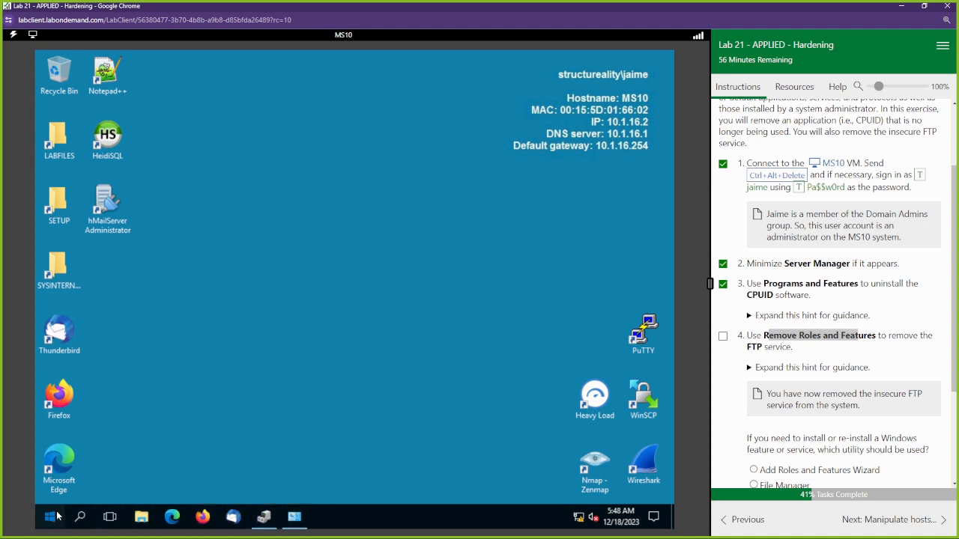
- Search Start for 'serve' and launch Server Manager
type("server")
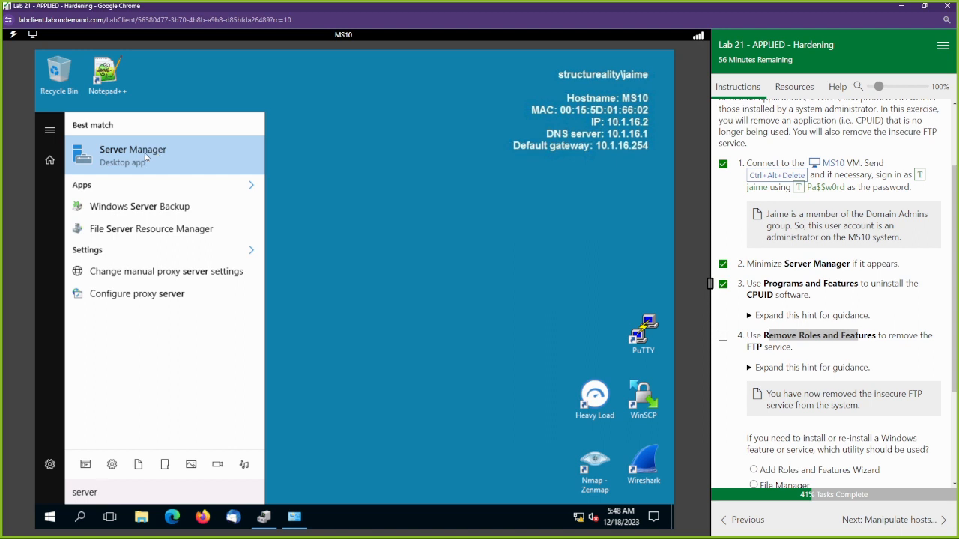
left_click(132, 154)
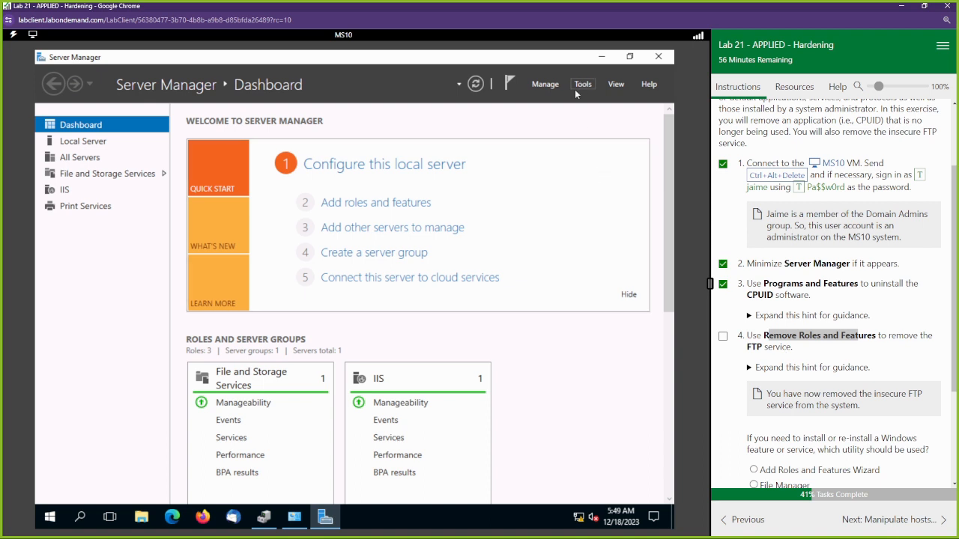
mouse_move(561, 90)
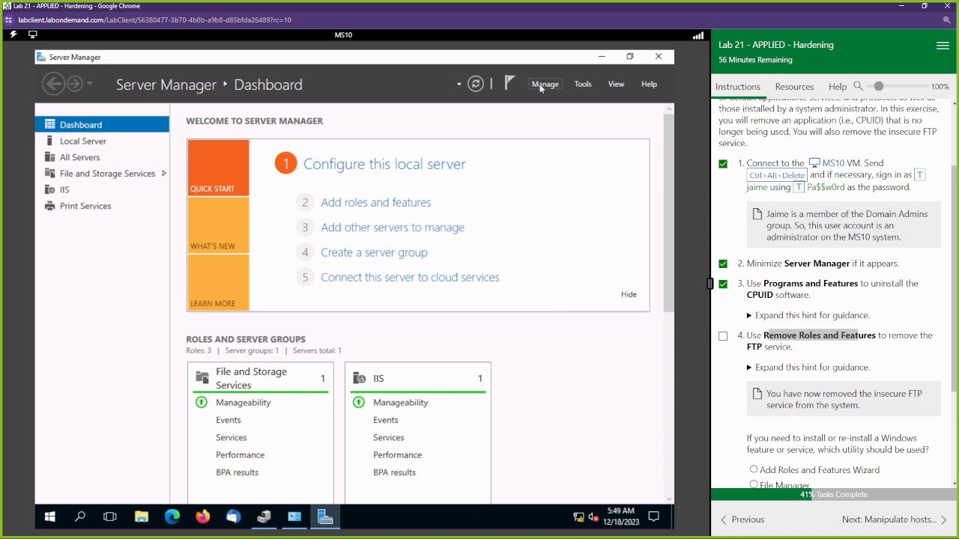
- In the Remove Roles and Features wizard for MS10, uncheck FTP Server under Web Server (IIS)
left_click(545, 84)
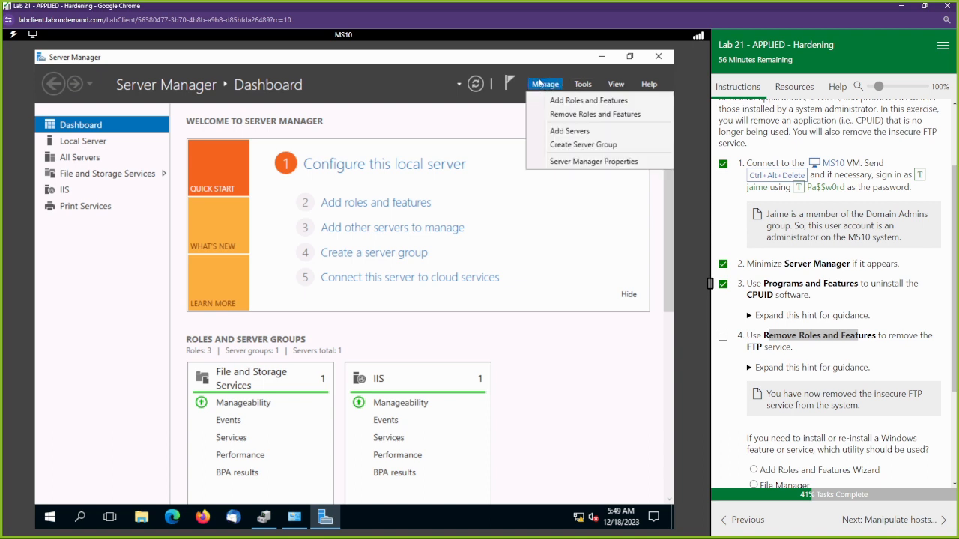
mouse_move(589, 99)
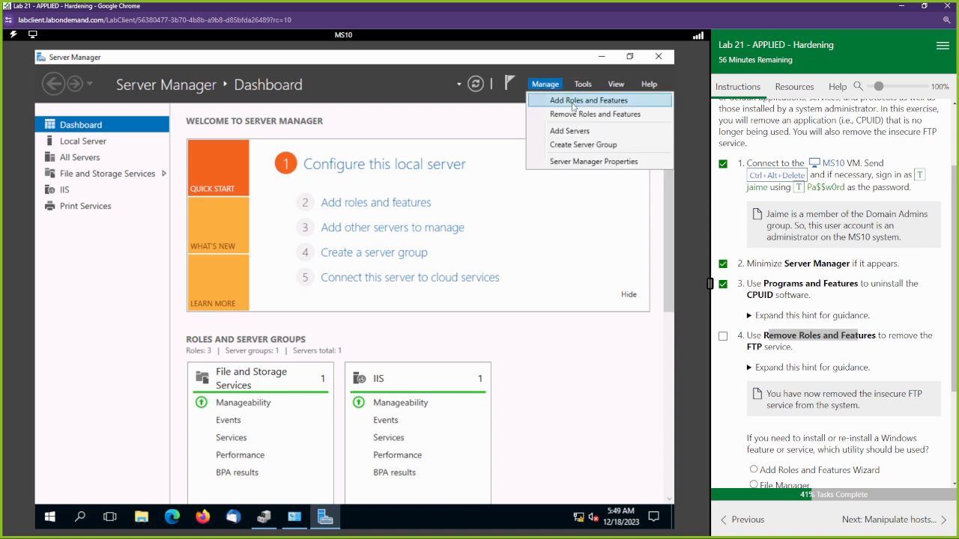
mouse_move(596, 113)
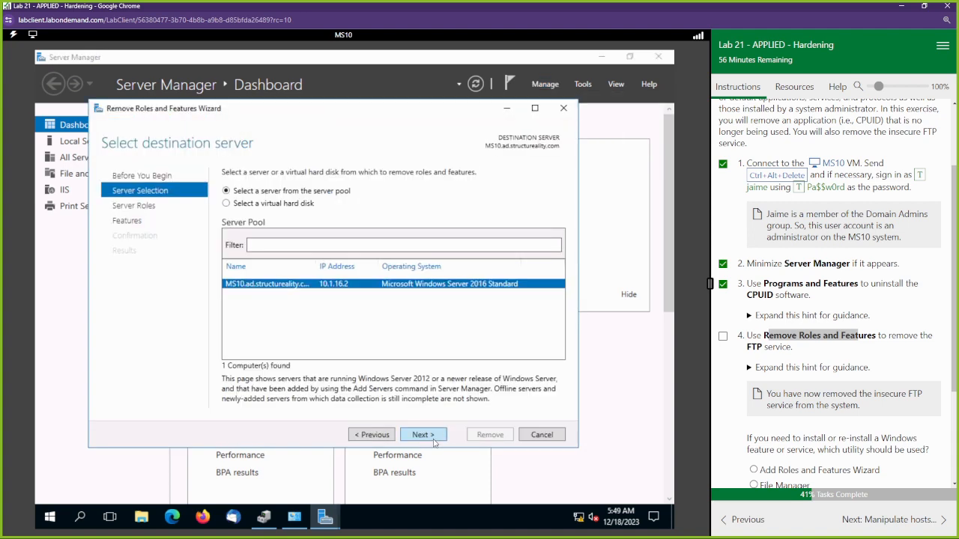
left_click(422, 434)
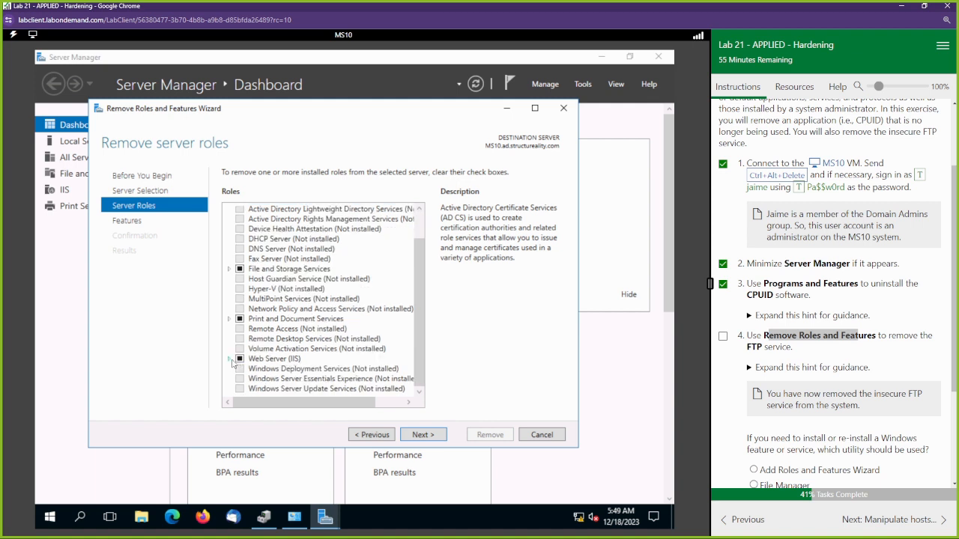
left_click(228, 328)
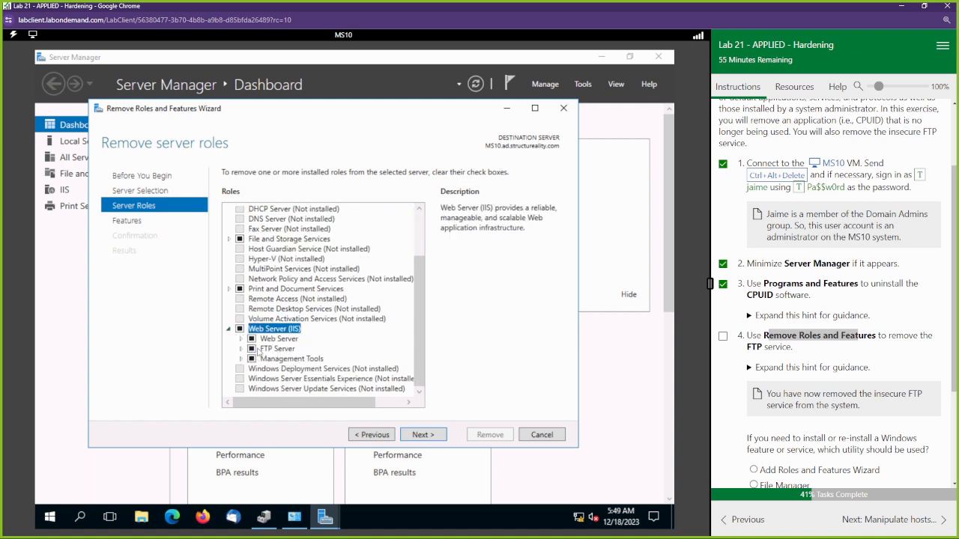
left_click(277, 347)
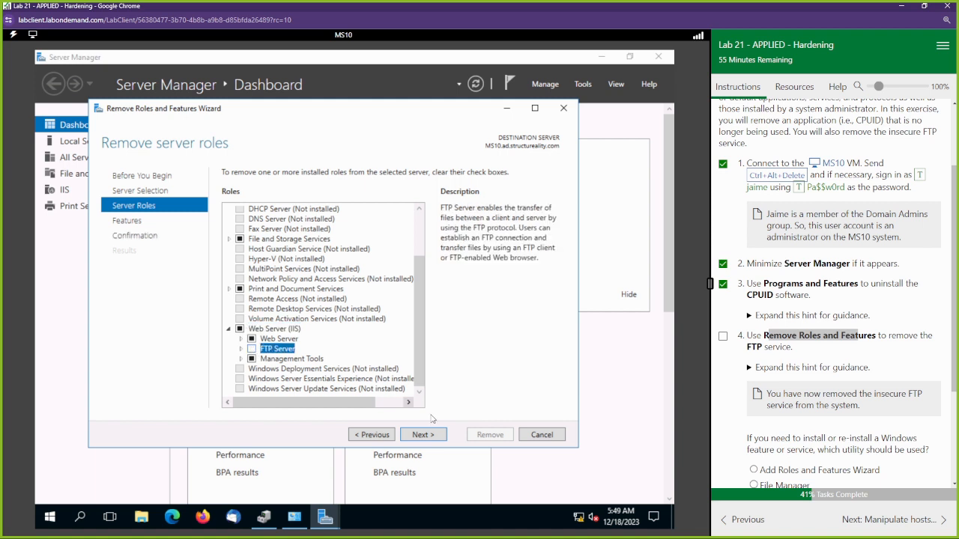
- Continue past the features and confirmation pages and start removing the FTP Server role
left_click(423, 434)
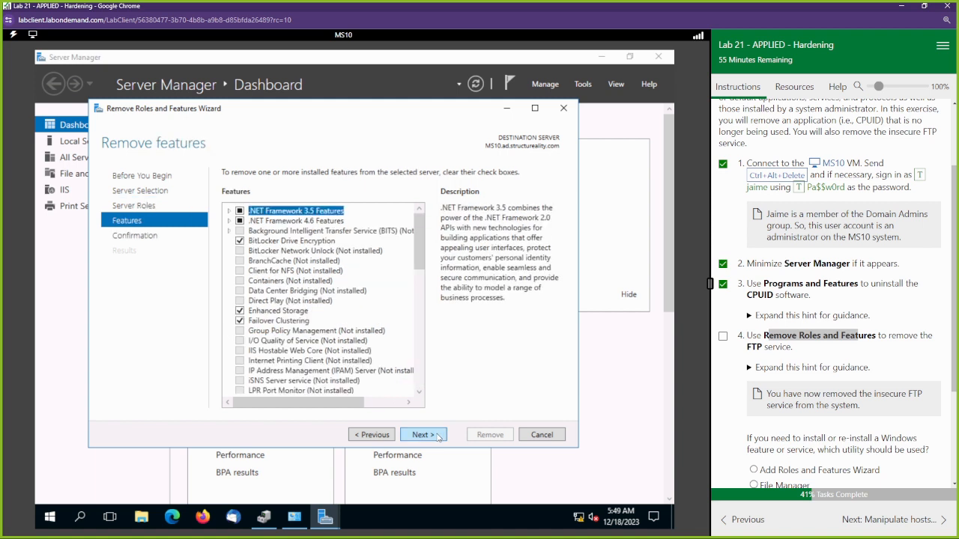
left_click(423, 434)
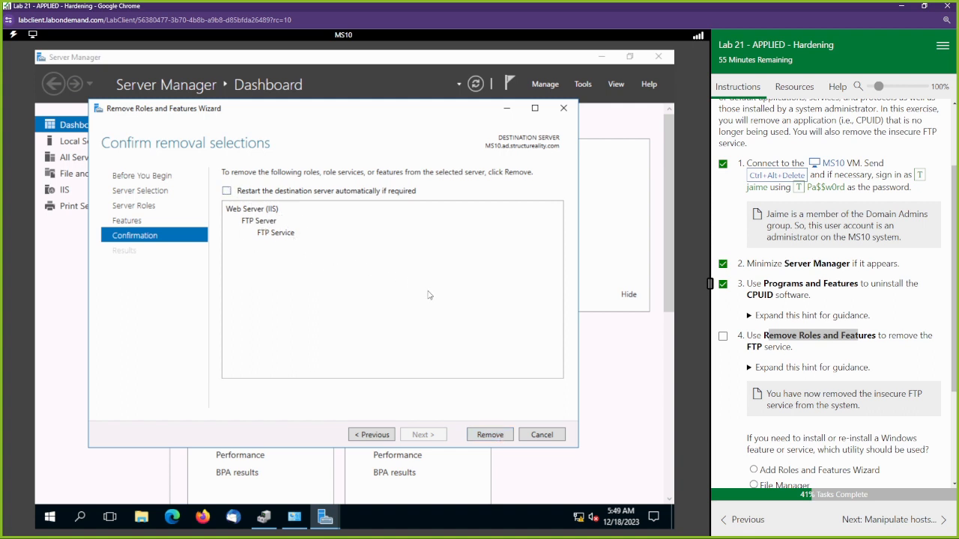
left_click(490, 434)
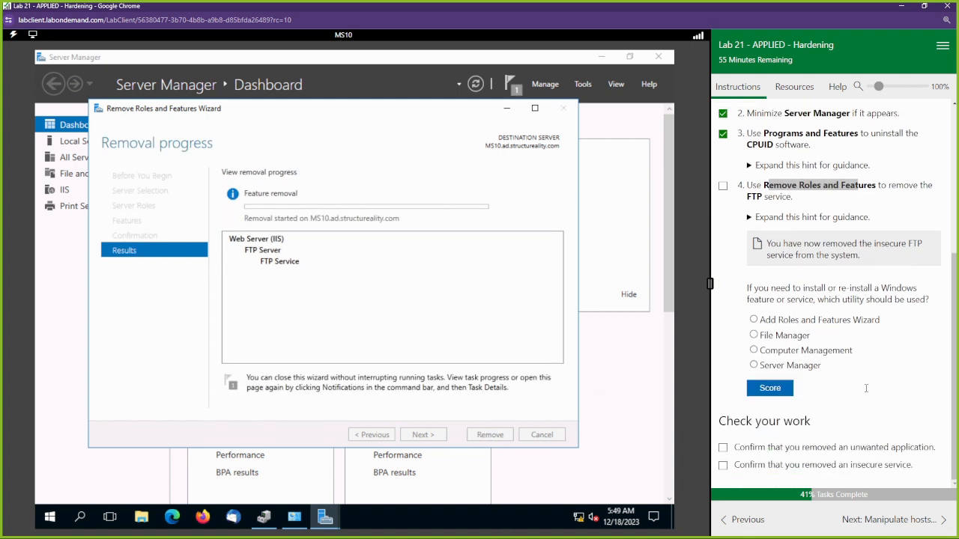
mouse_move(866, 388)
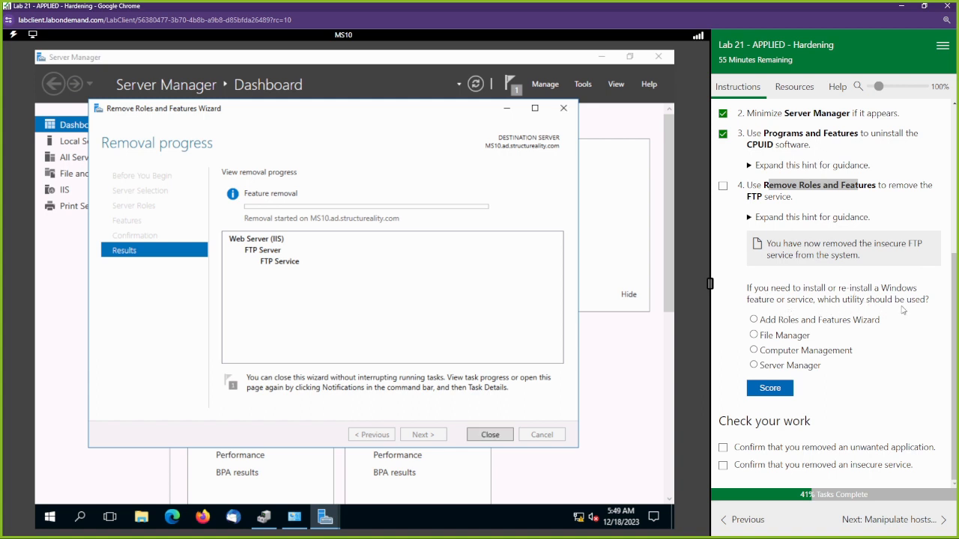
- Answer the lab question with Add Roles and Features Wizard after first trying Server Manager
left_click(753, 366)
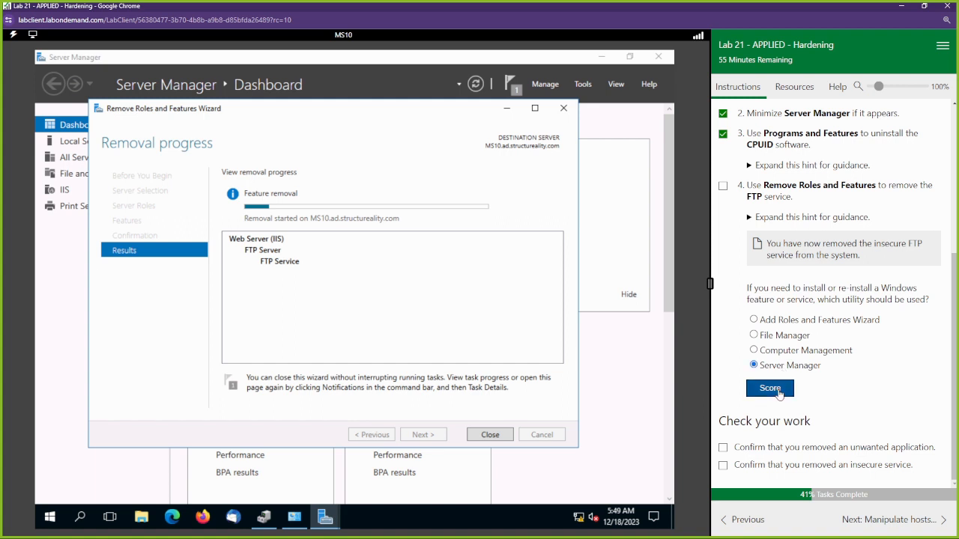
left_click(770, 388)
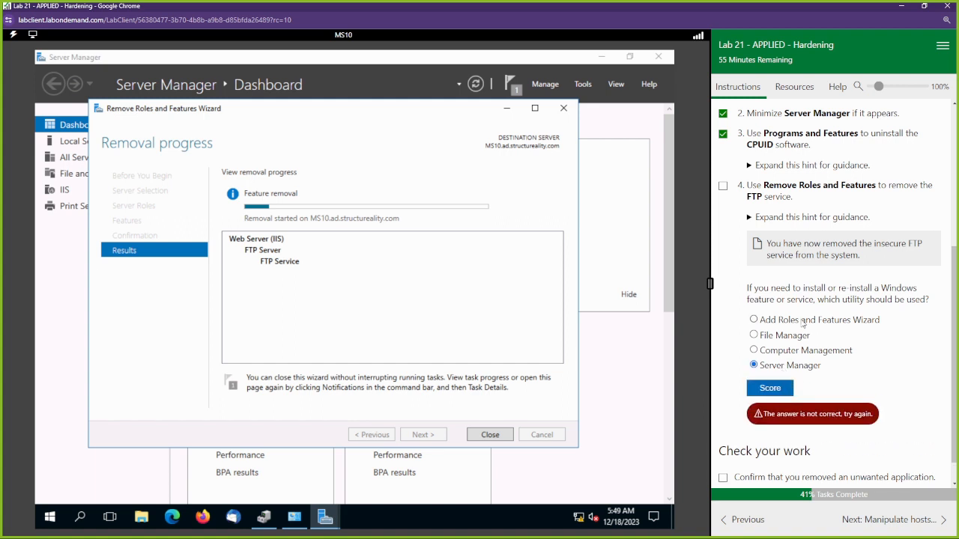
left_click(754, 319)
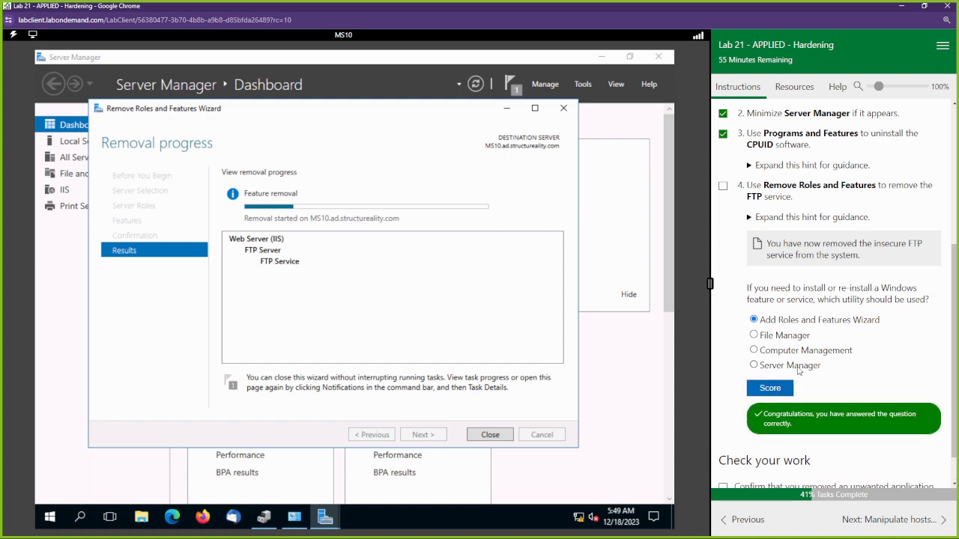
mouse_move(812, 331)
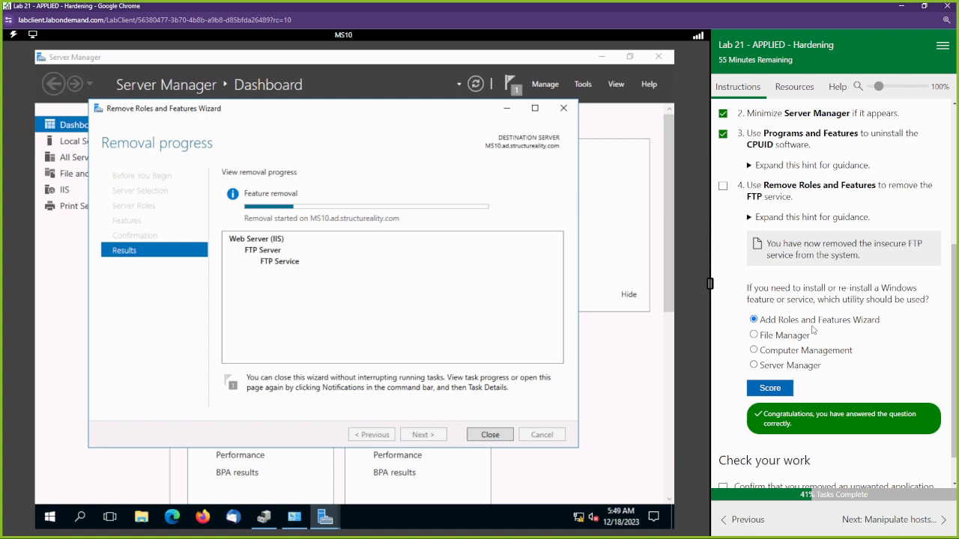
mouse_move(797, 356)
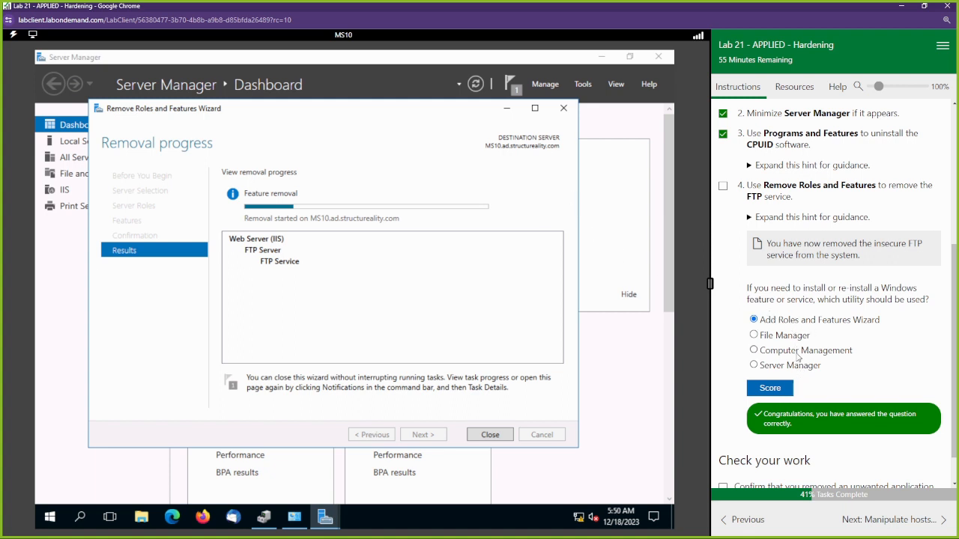
- Tick both confirmations that the unwanted application and insecure service were removed
scroll("down", 3)
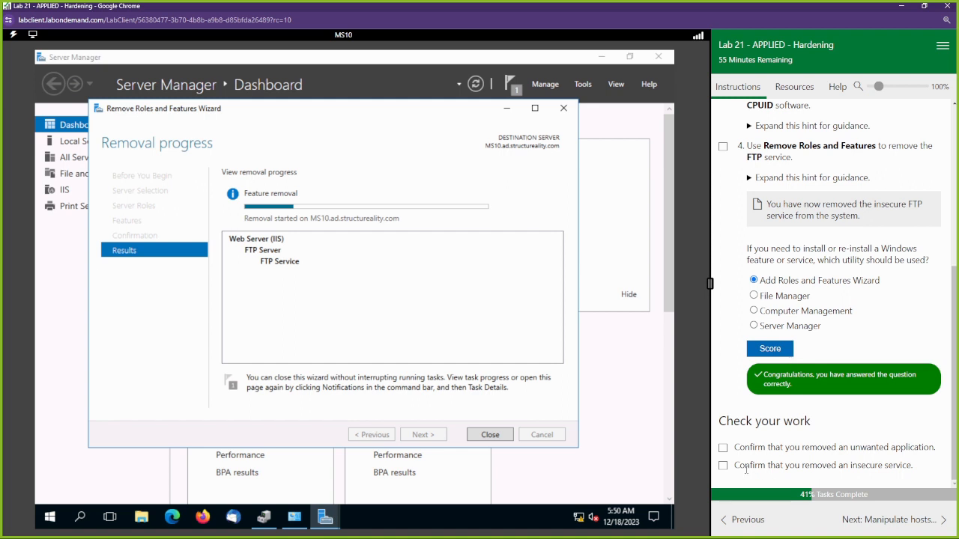
mouse_move(729, 468)
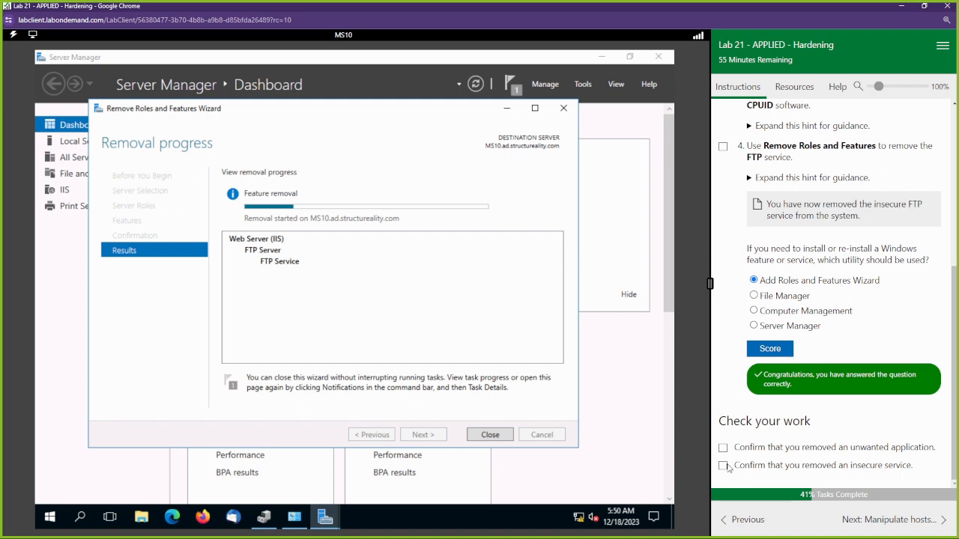
left_click(723, 464)
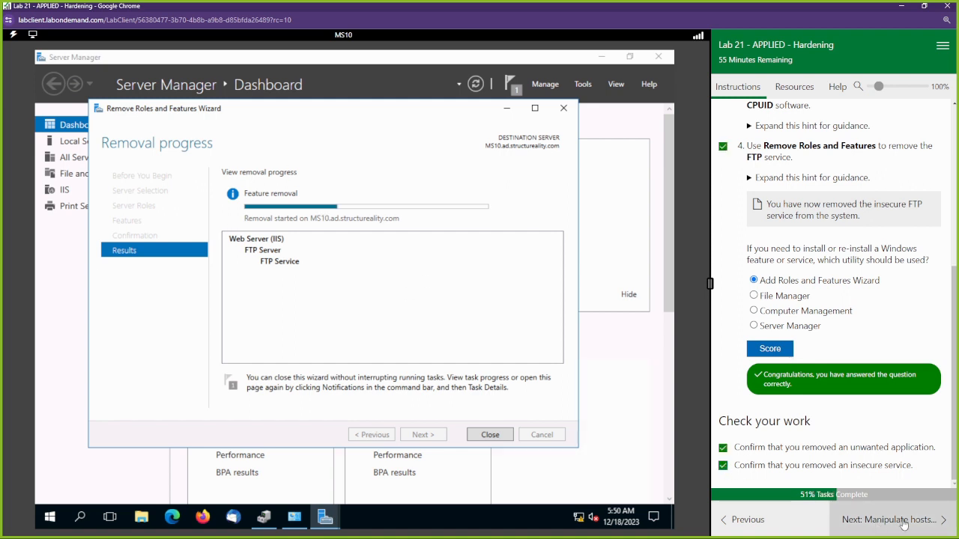
left_click(887, 518)
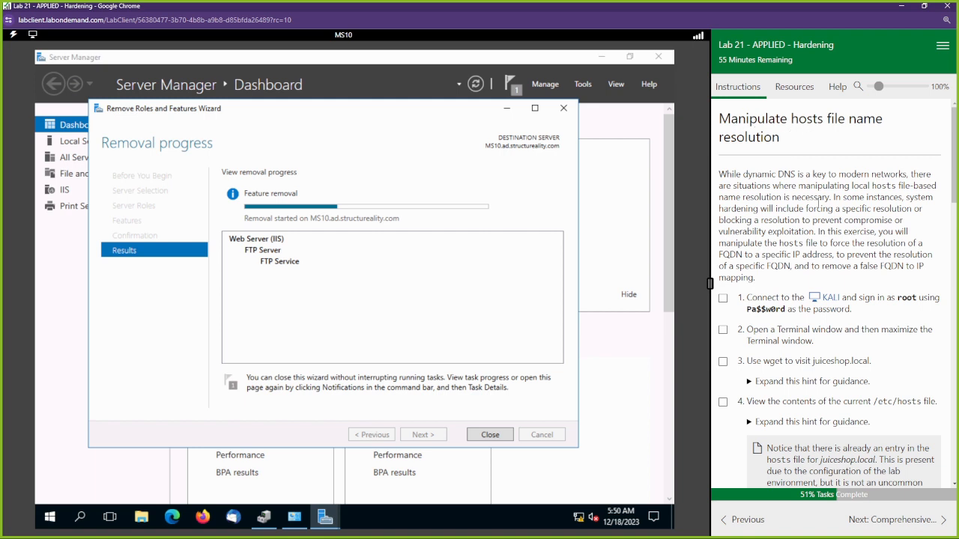
- Switch to the KALI VM and log in as root with the lab password
scroll("down", 3)
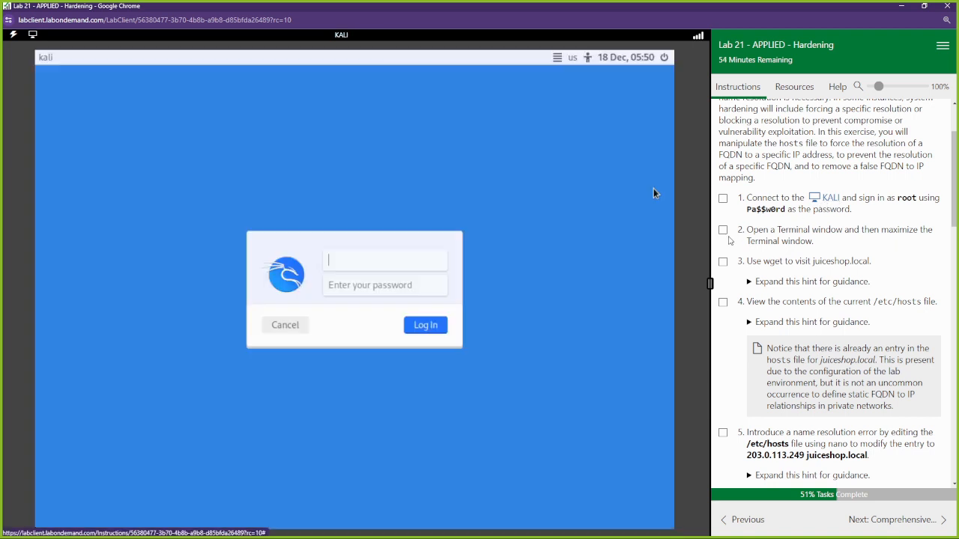
type("root")
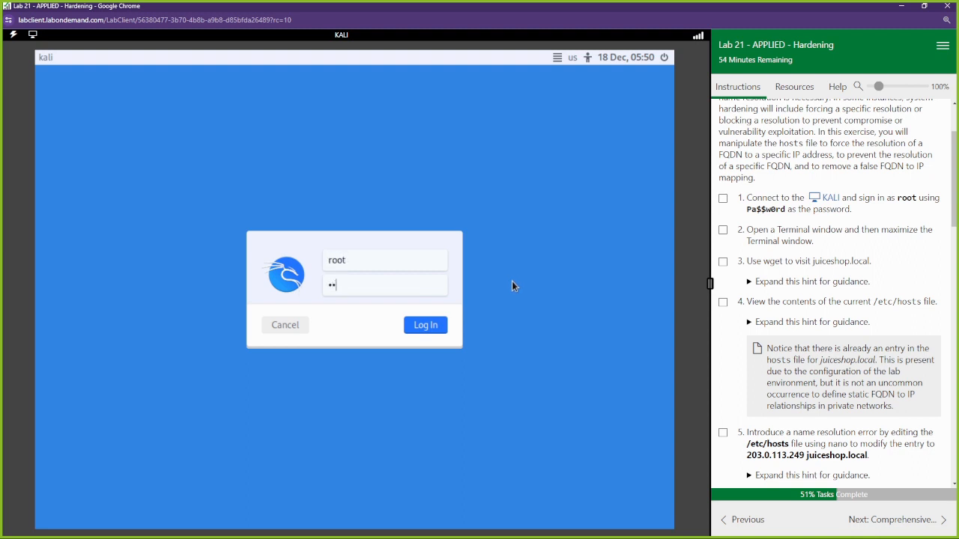
left_click(425, 325)
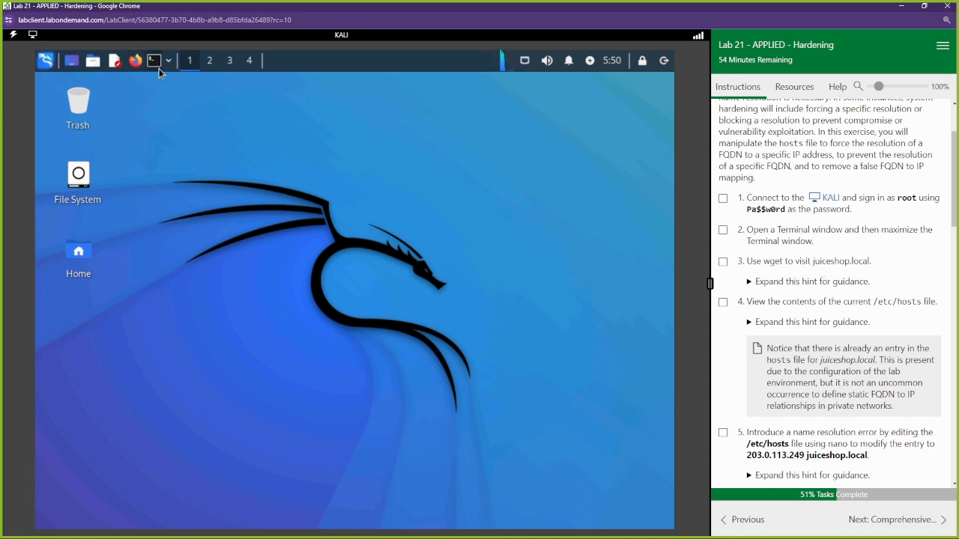
- In a new terminal run wget juiceshop.local to save index.html, then ls to list it
left_click(153, 60)
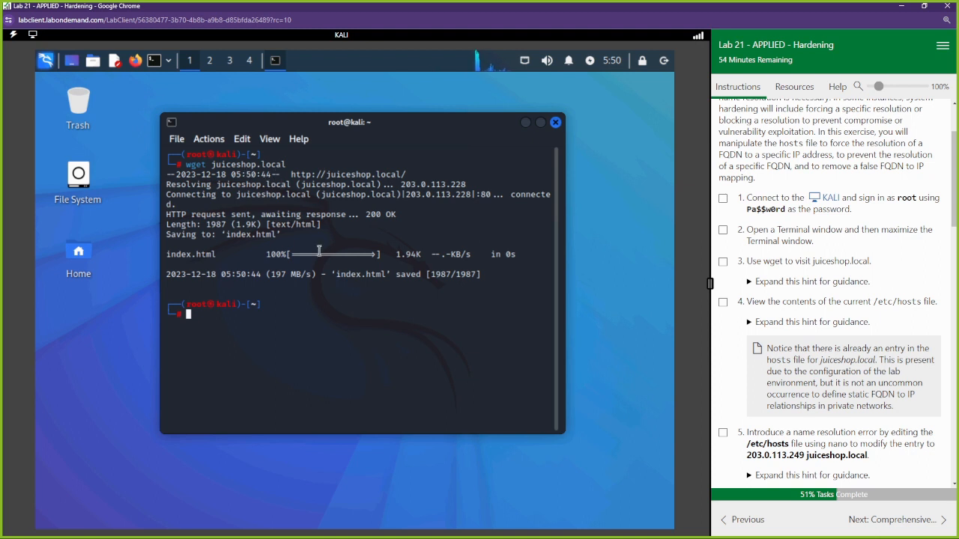
type("ls")
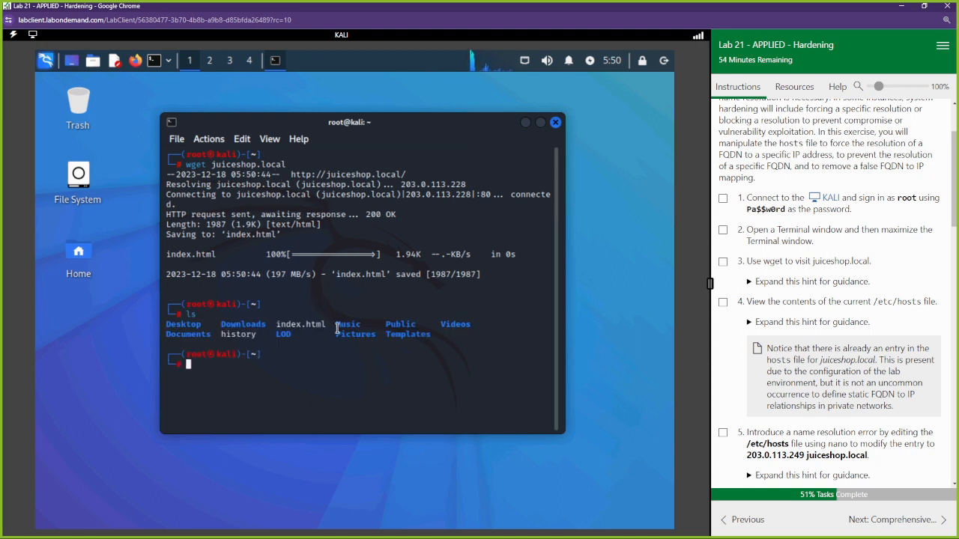
double_click(300, 324)
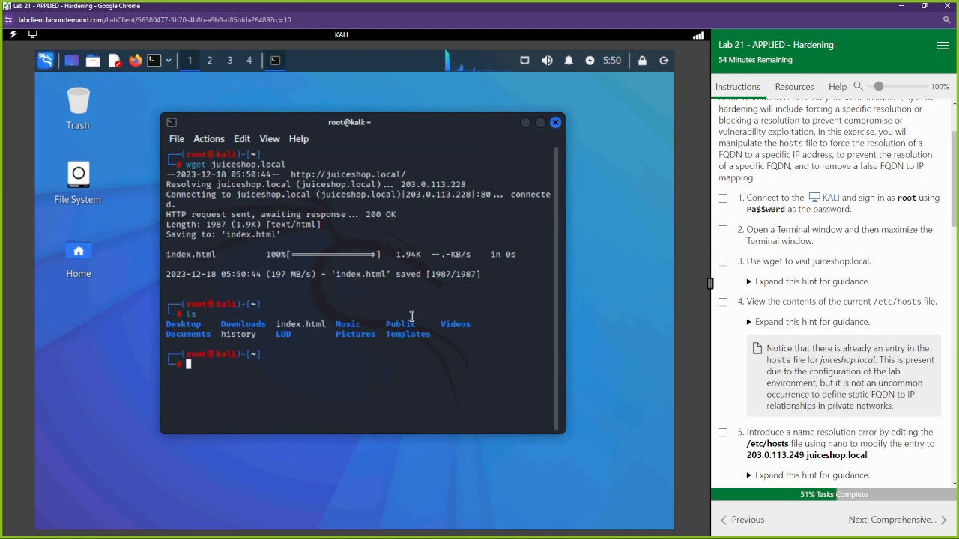
- Run cat /etc/hosts to show juiceshop.local at 203.0.113.228 and tick lab steps 1-4
type("cat /etc/")
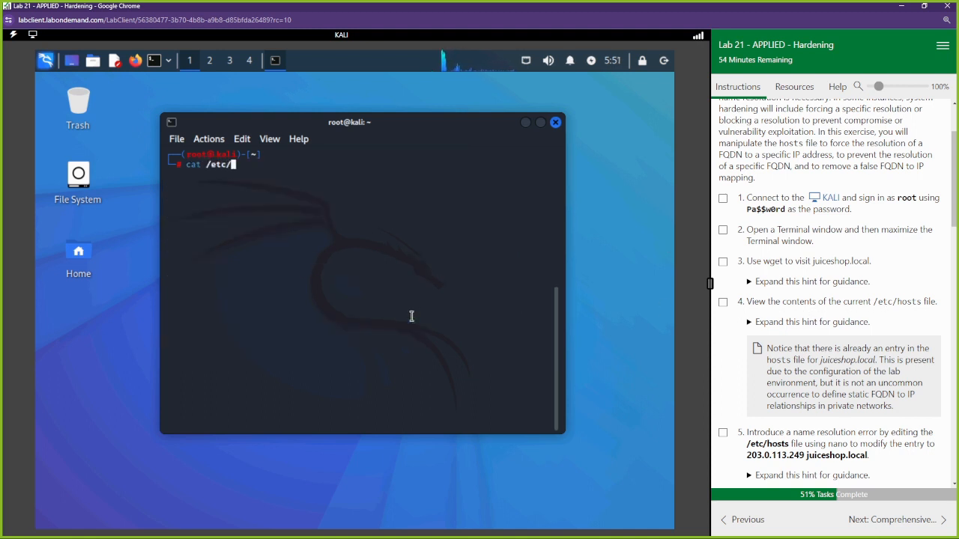
type("hosts")
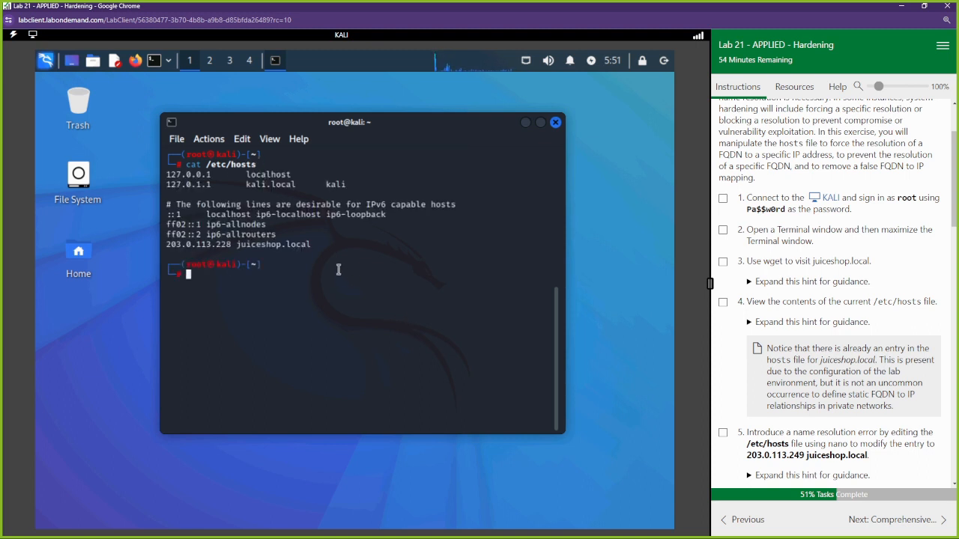
mouse_move(247, 249)
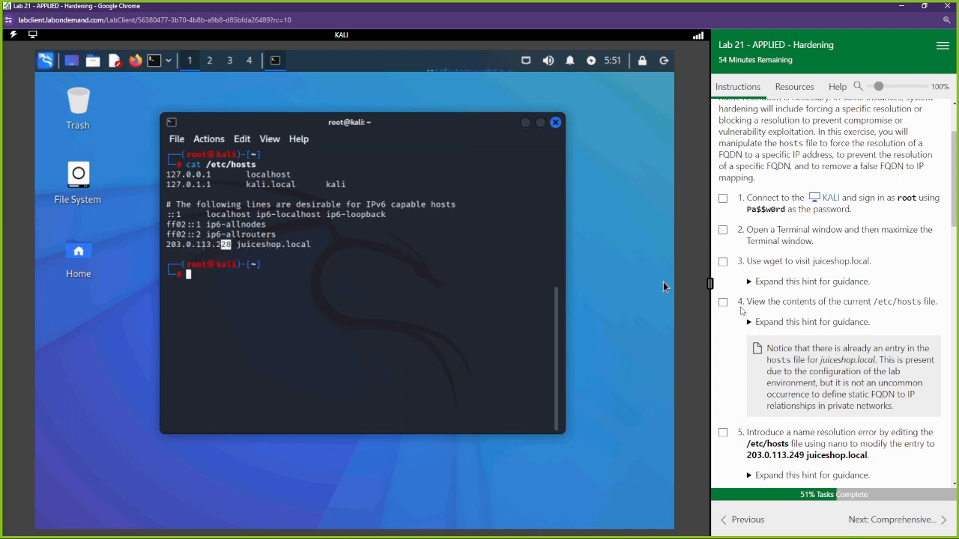
scroll("down", 3)
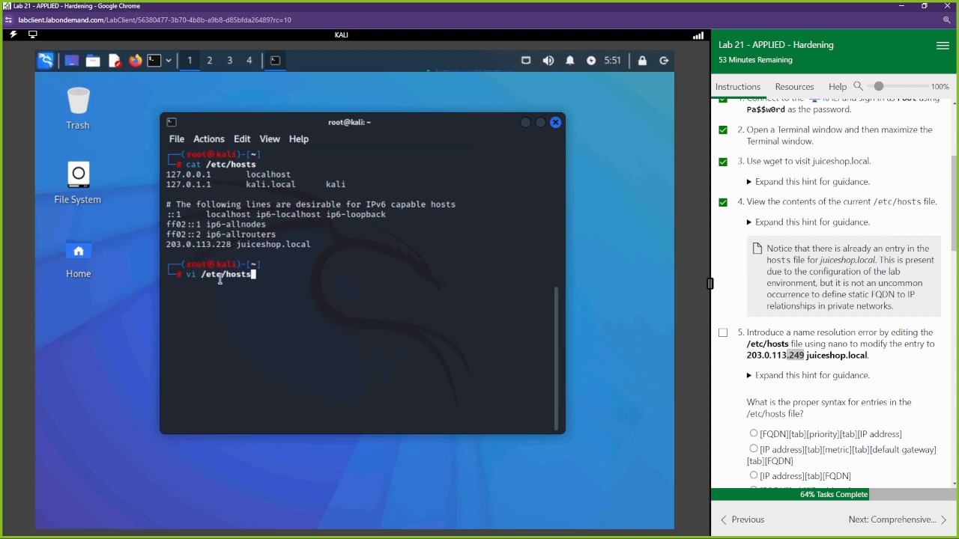
mouse_move(268, 276)
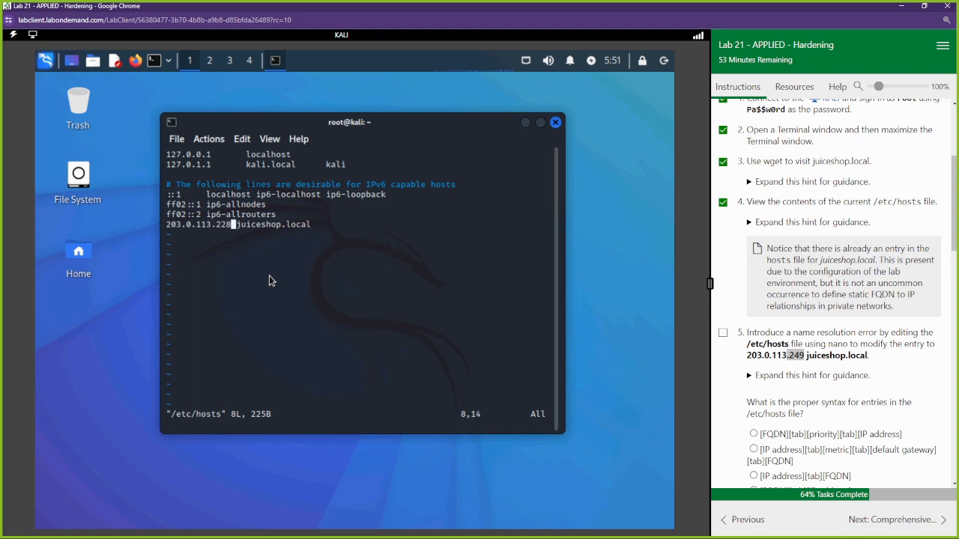
- Edit /etc/hosts in vi so juiceshop.local points to 203.0.113.249 and enter :wq
key("i")
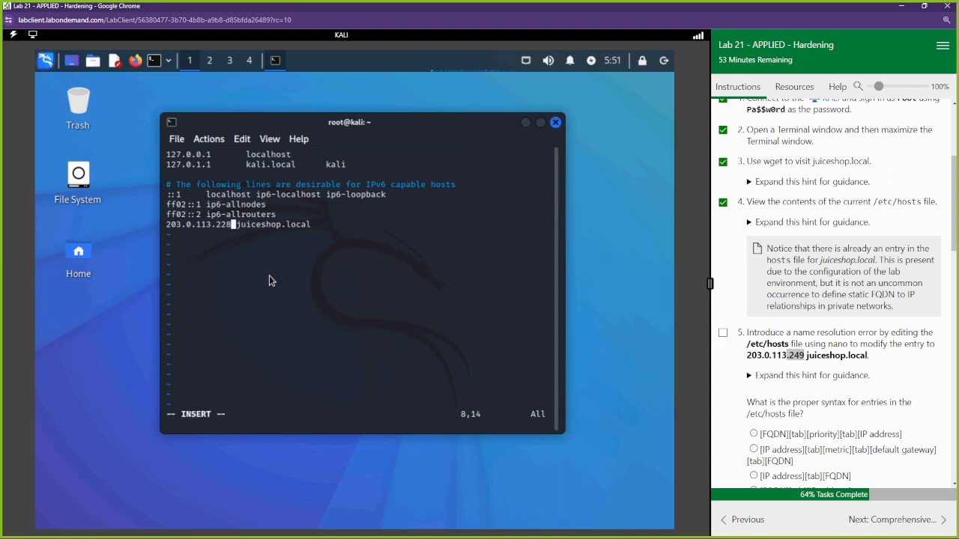
key("BackSpace")
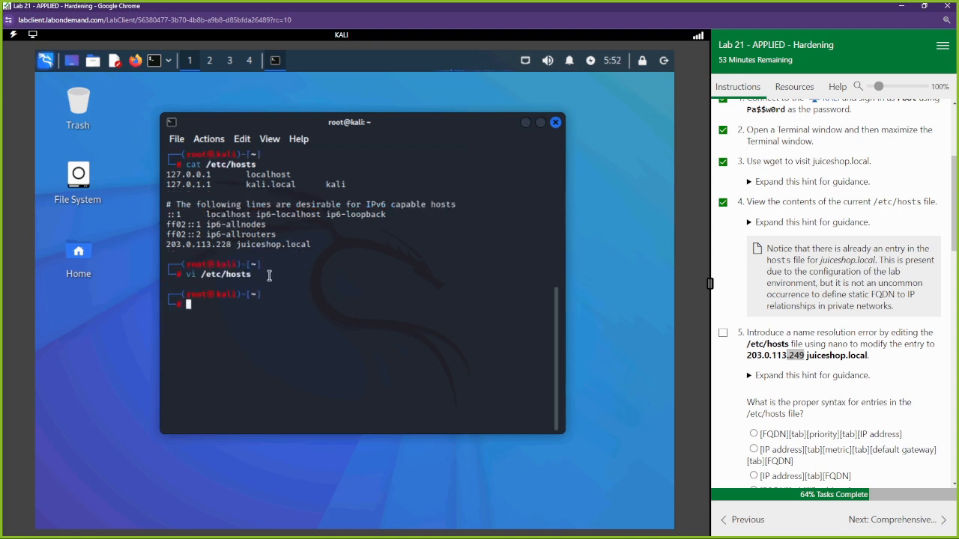
type("vi /etc/hosts")
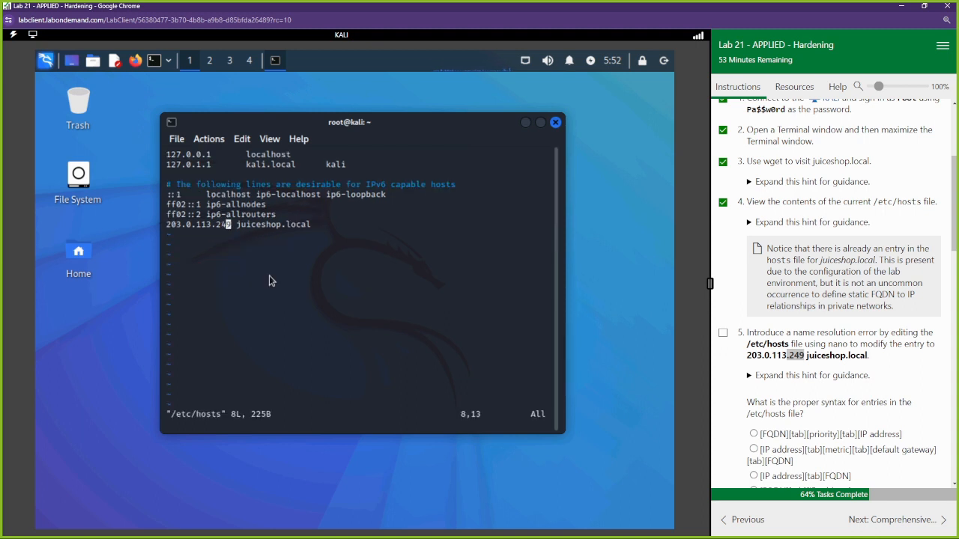
key("i")
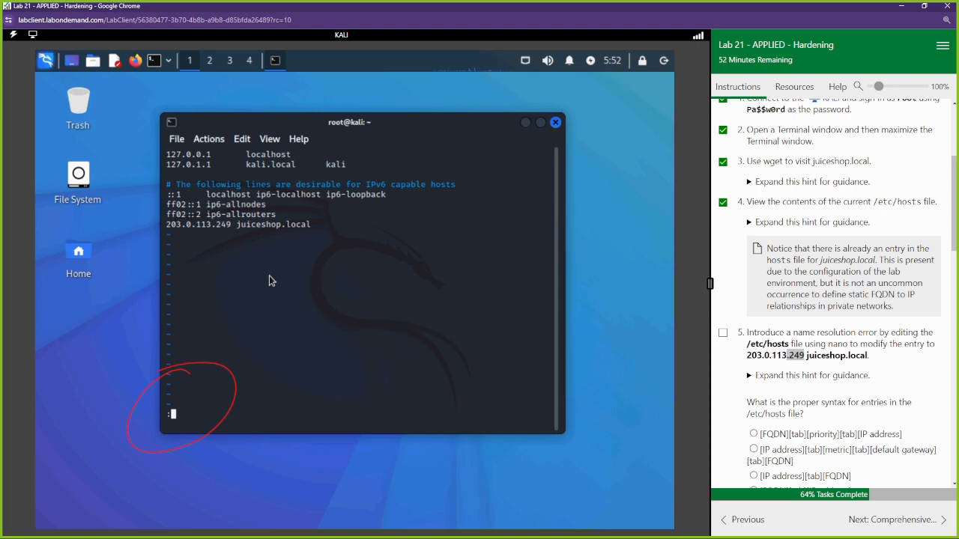
type("wq")
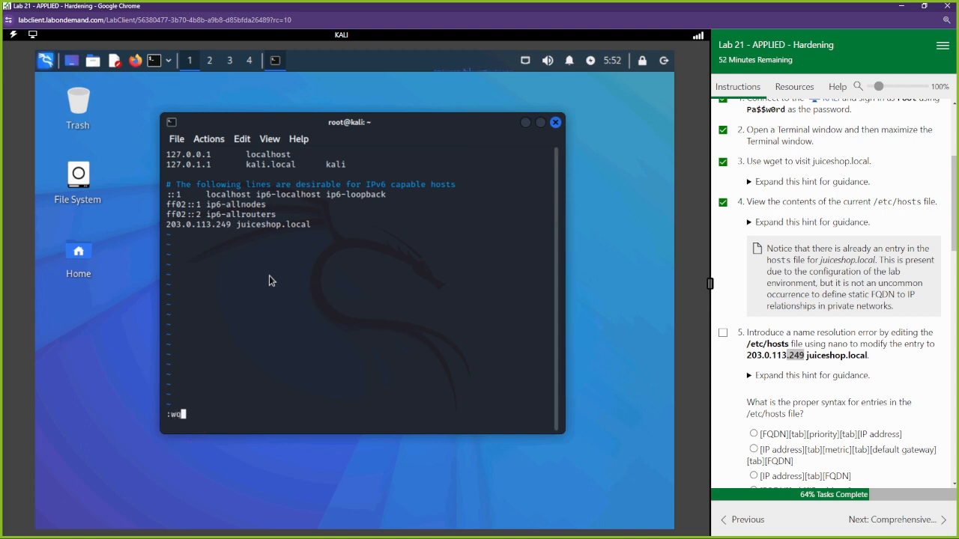
- Write and quit vi, then cat /etc/hosts to confirm juiceshop.local at 203.0.113.249
key("Return")
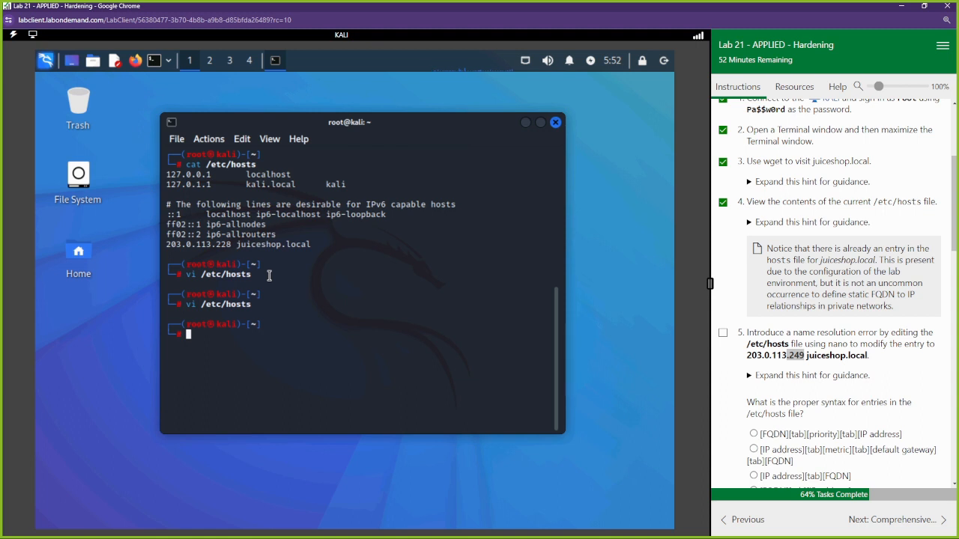
type("cat /etc/hosts")
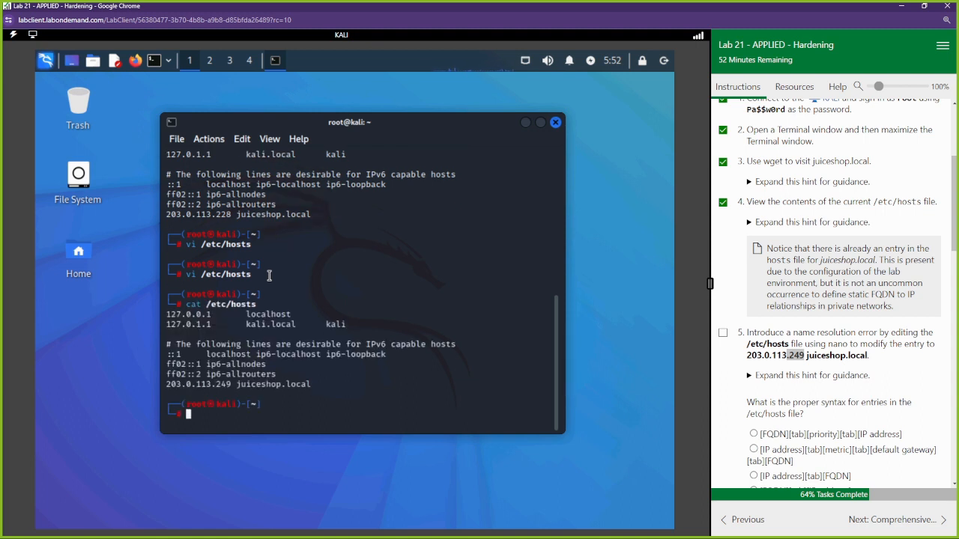
mouse_move(307, 384)
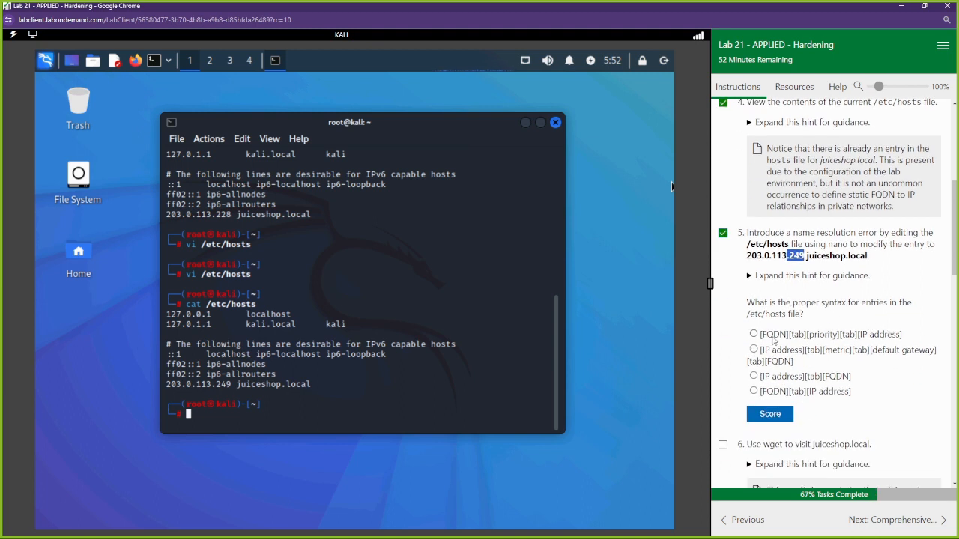
- Answer the hosts syntax question with [IP address][tab][FQDN] and score it
left_click(753, 376)
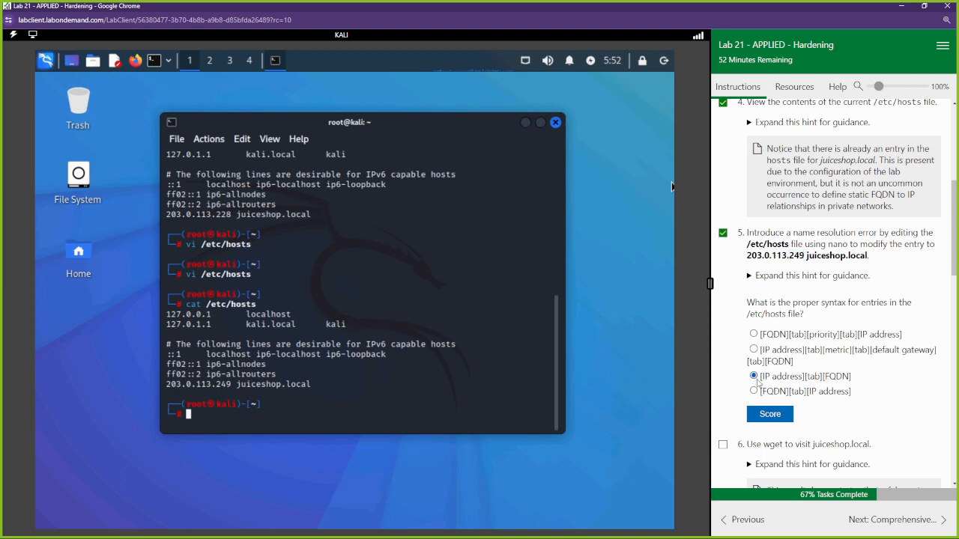
left_click(770, 413)
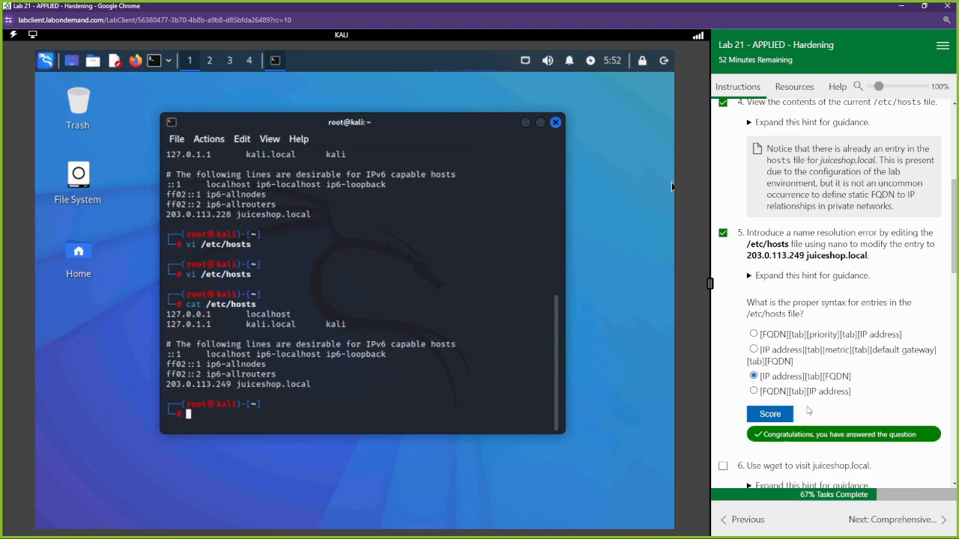
scroll("down", 3)
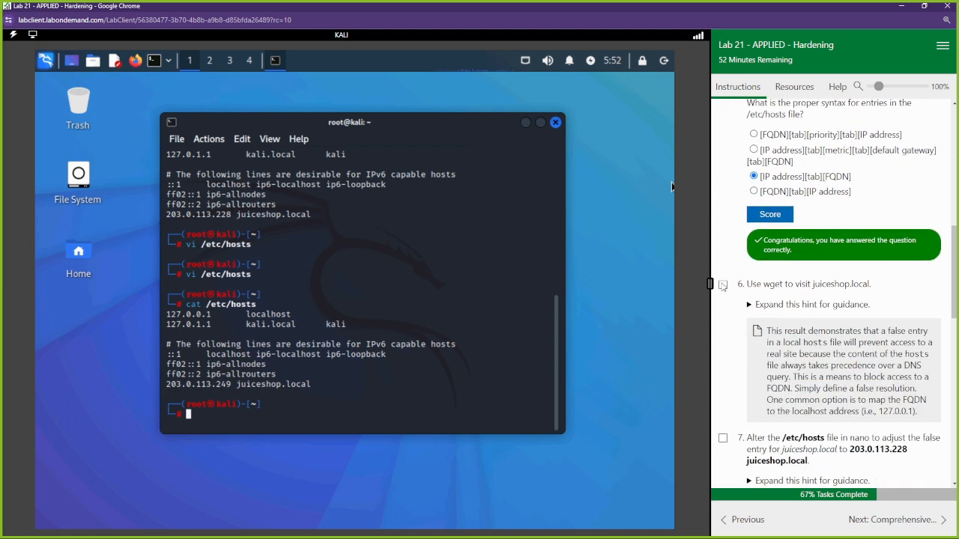
- Run wget juiceshop.local to show 'No route to host' at 203.0.113.249 and tick steps 6 and 7
type("wget juiceshop.local")
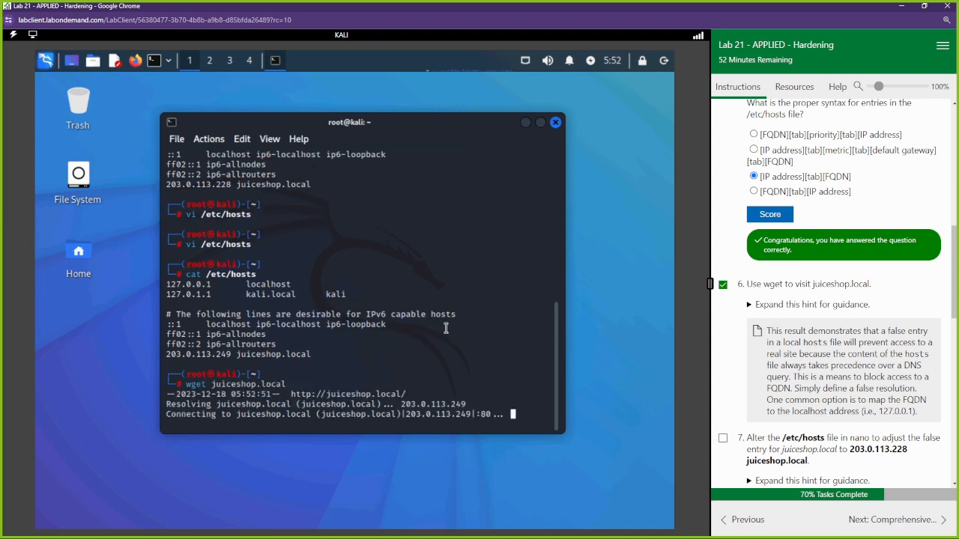
mouse_move(435, 376)
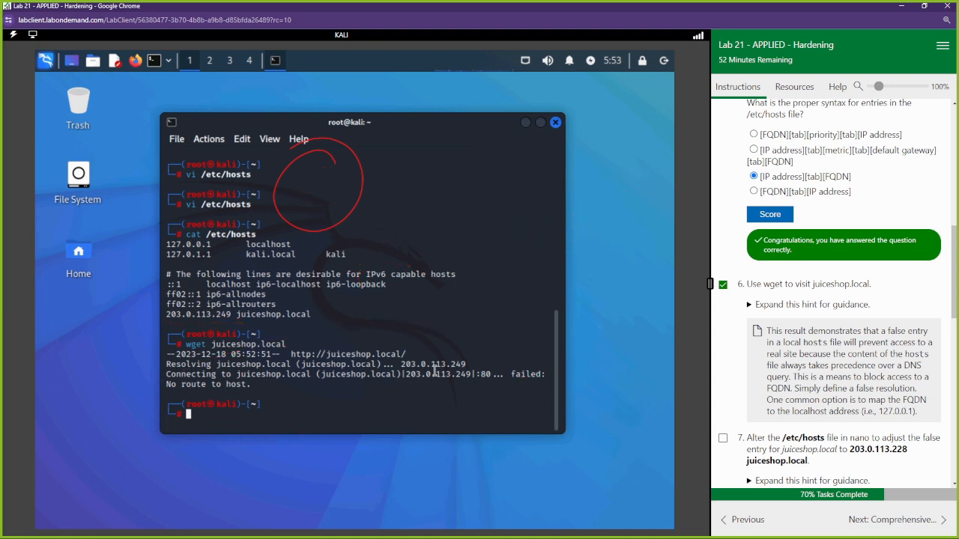
scroll("down", 3)
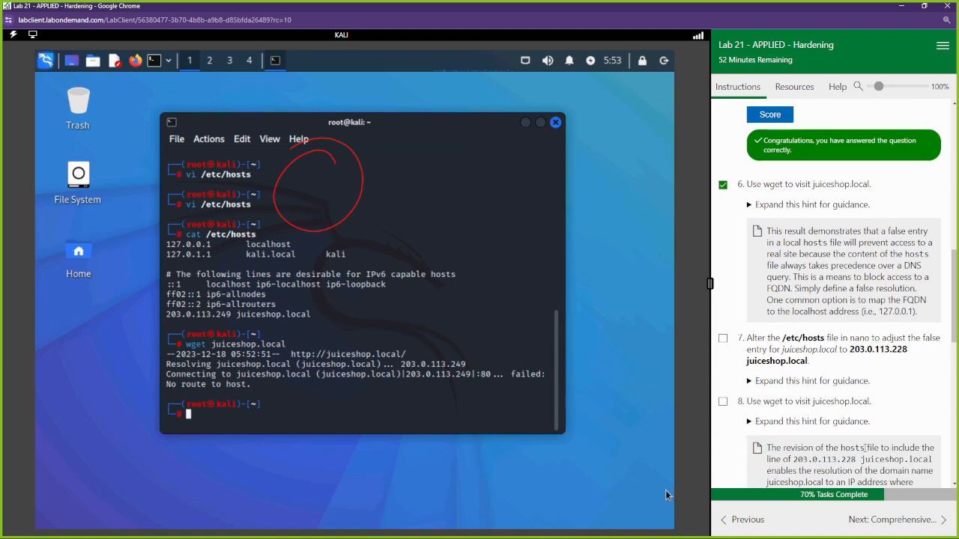
scroll("down", 3)
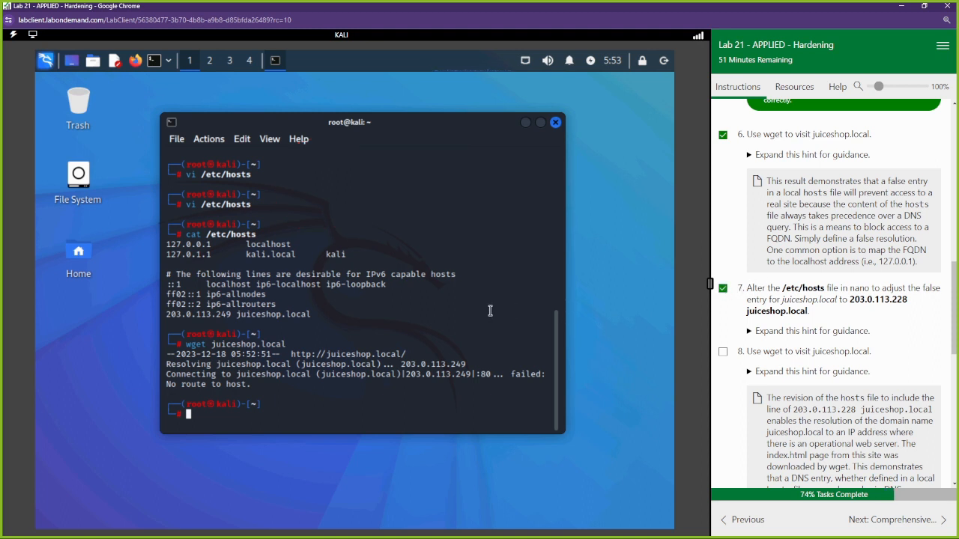
- Restore juiceshop.local to 203.0.113.228 in vi, save, and run wget to download index.html.1
type("vi /etc/hosts")
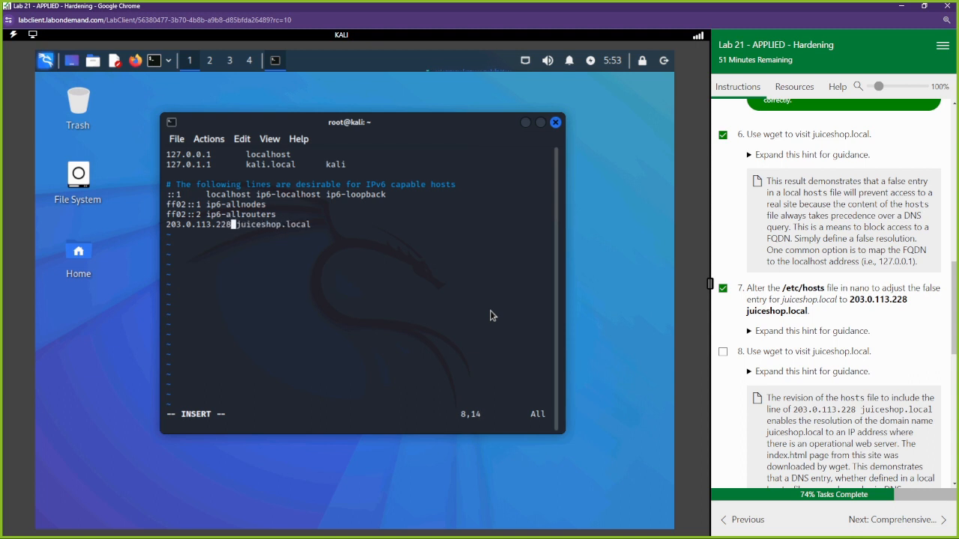
key("Escape")
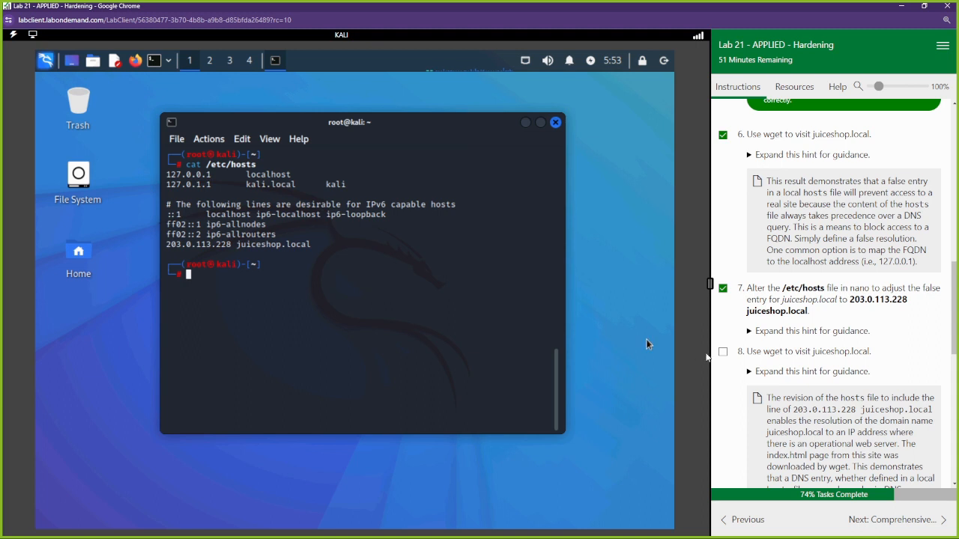
type("wget juiceshop.local")
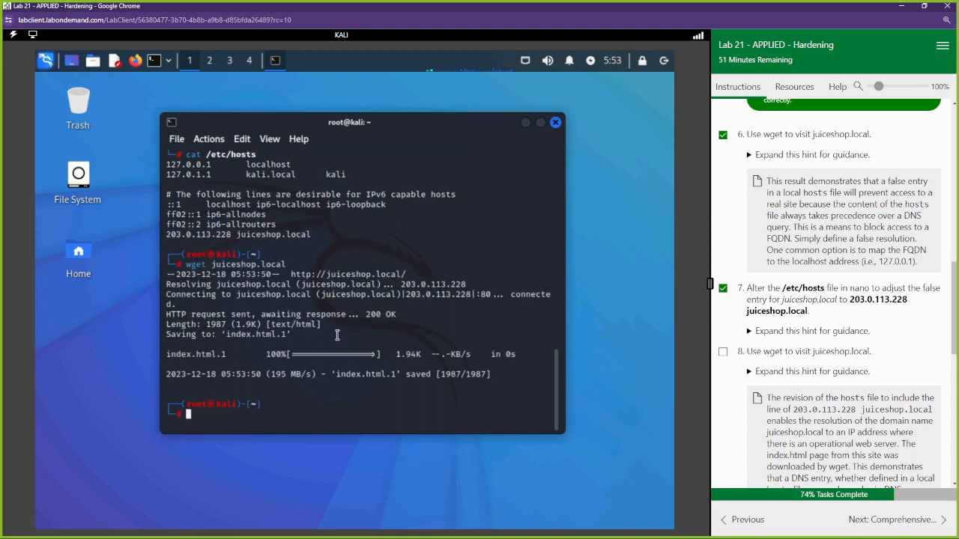
mouse_move(367, 299)
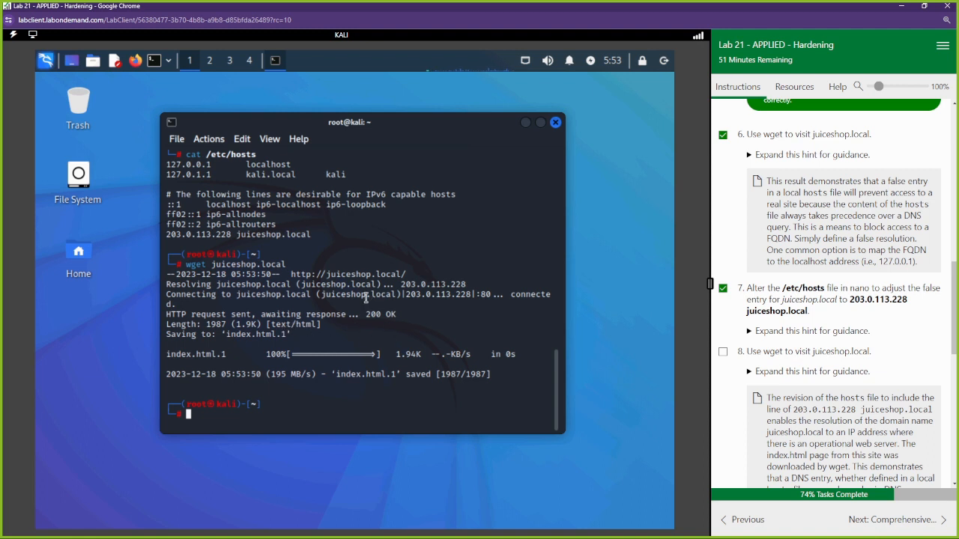
double_click(264, 234)
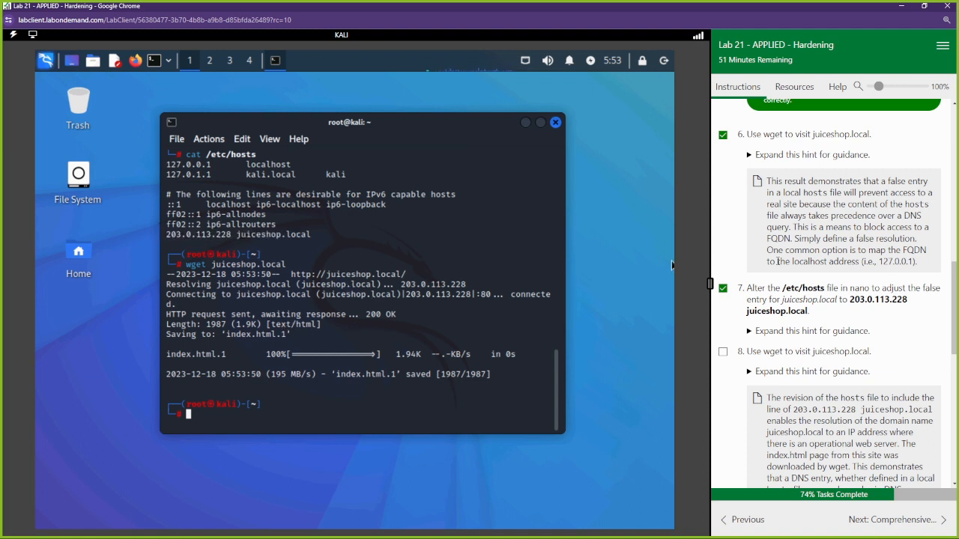
- Select the DNS servers and redirect-to-functioning-site capabilities and score the answer
scroll("down", 3)
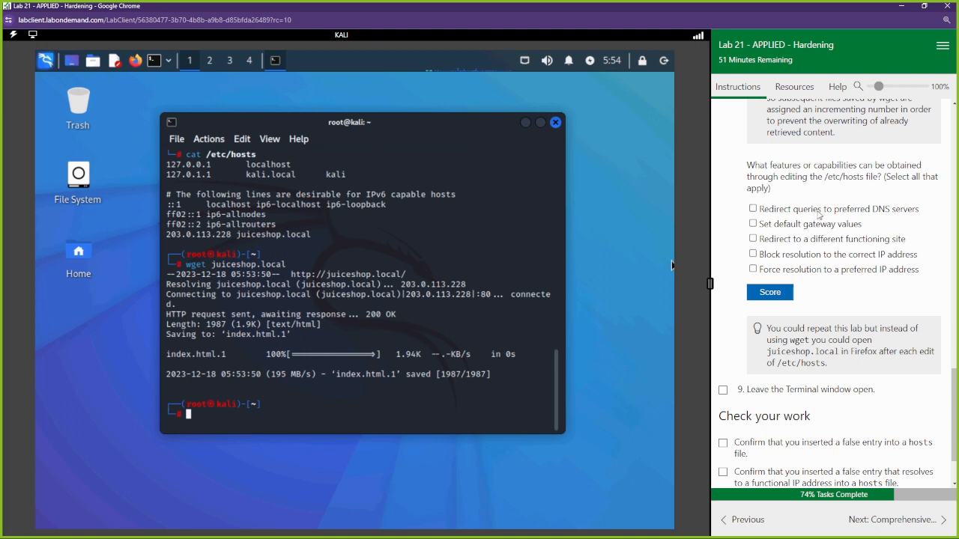
left_click(752, 210)
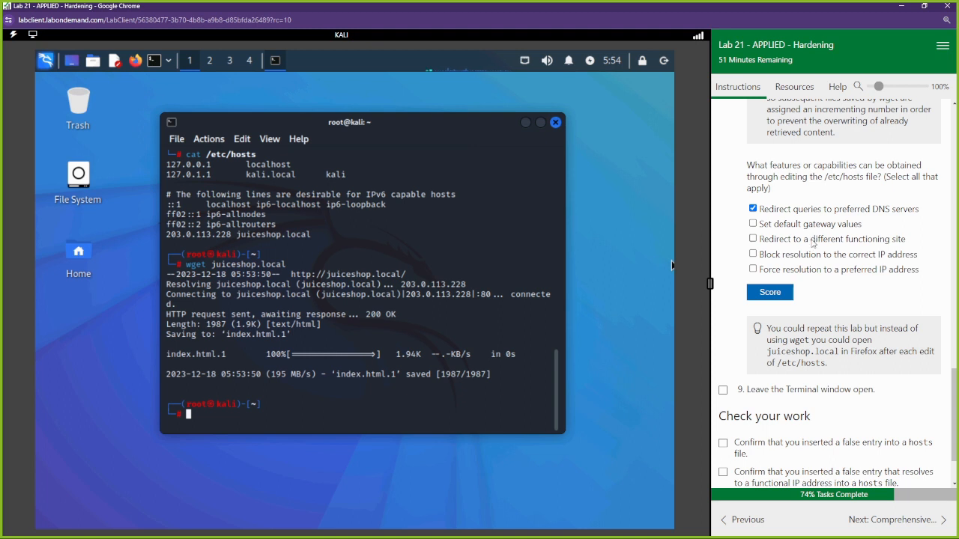
left_click(752, 240)
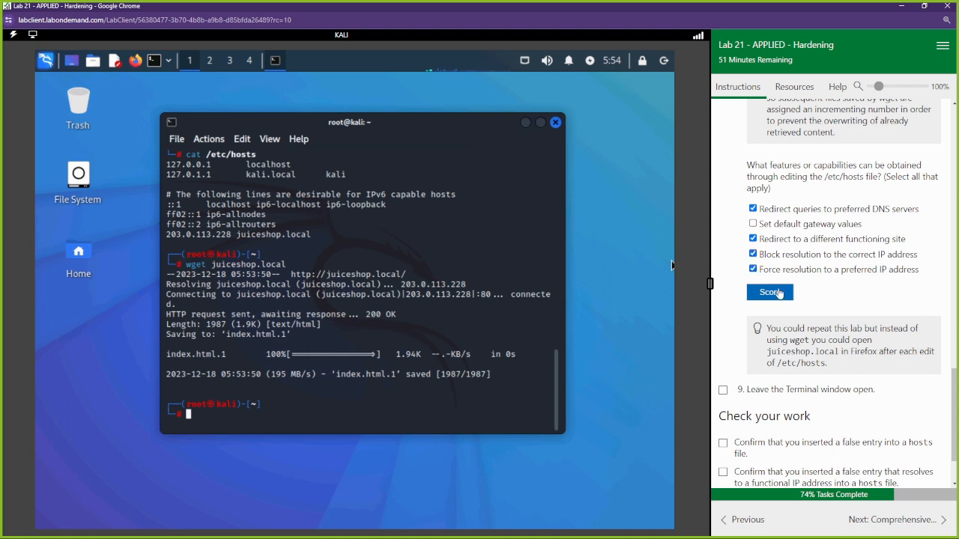
left_click(768, 291)
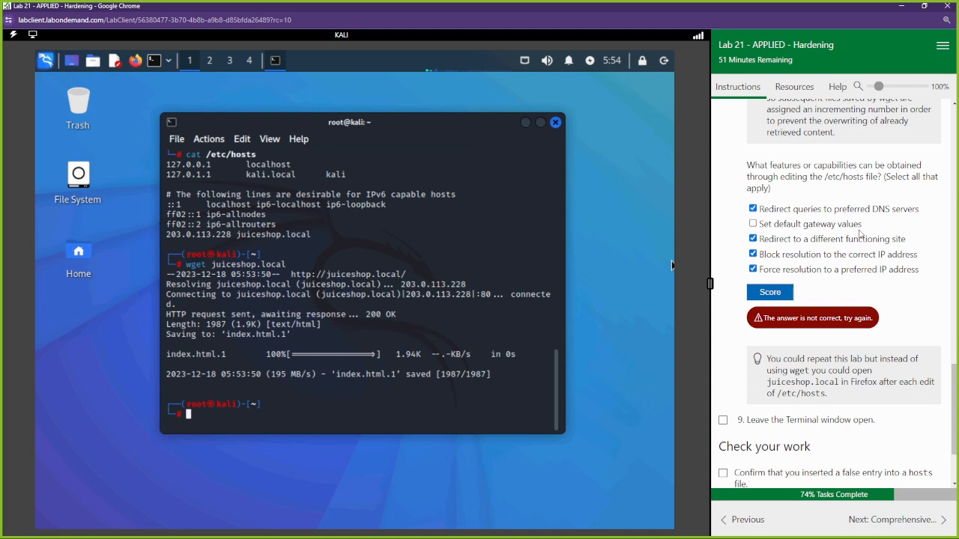
- Untick the DNS servers option so redirect, block and force resolution score correct, then scroll to Check your work
left_click(770, 293)
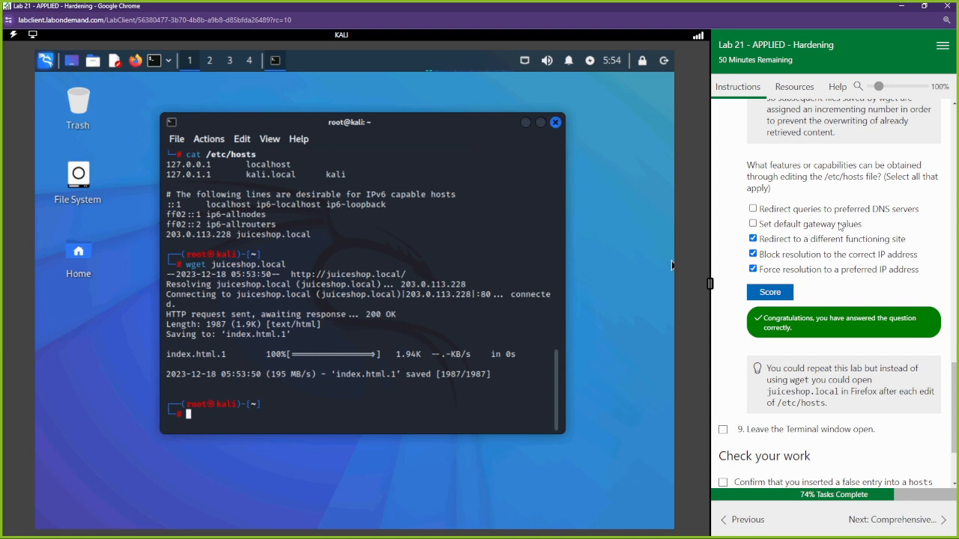
scroll("down", 3)
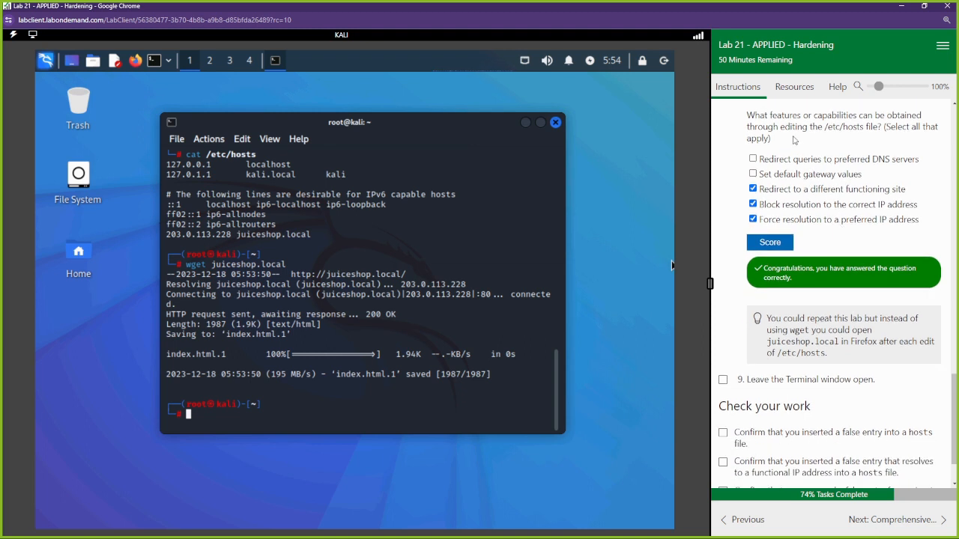
scroll("down", 3)
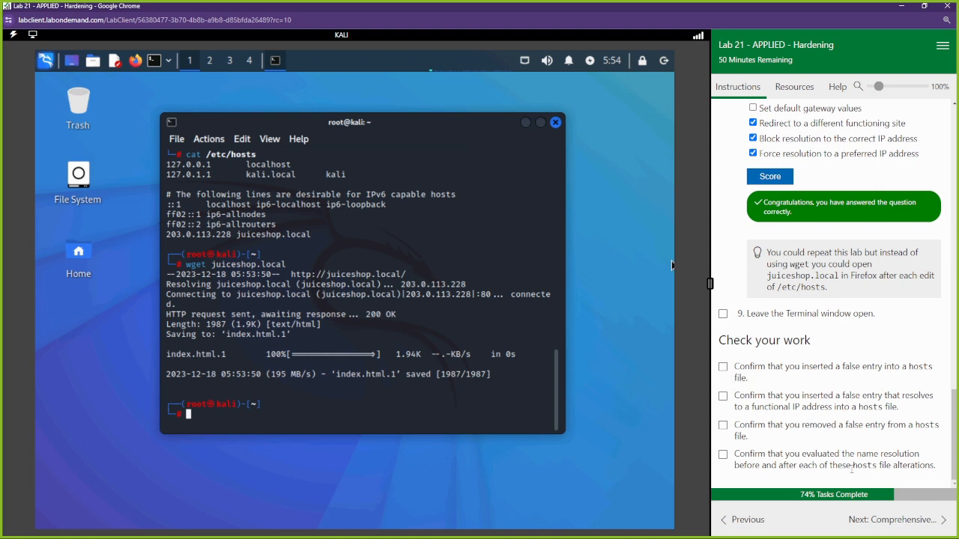
- Answer the primary hardening aspects question with Remove and Update and score it
left_click(893, 518)
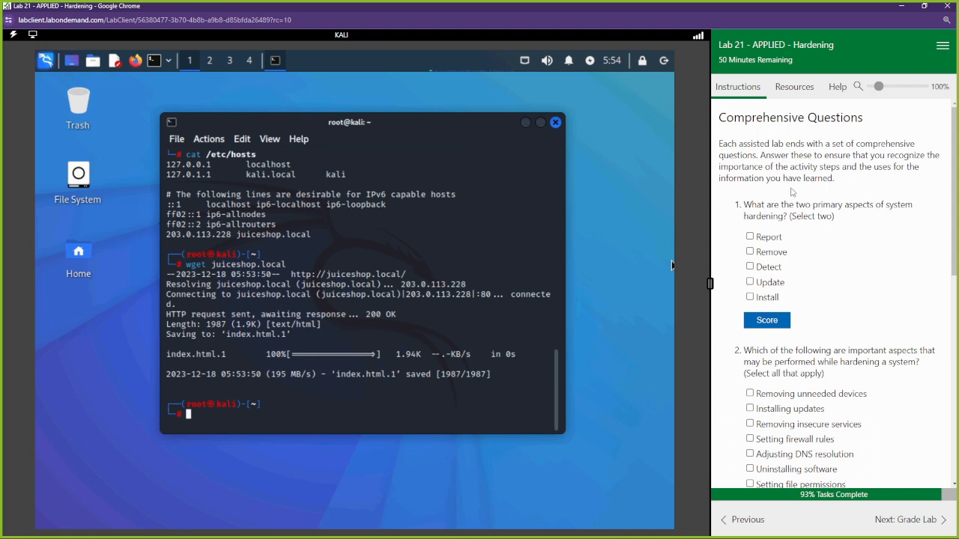
mouse_move(769, 236)
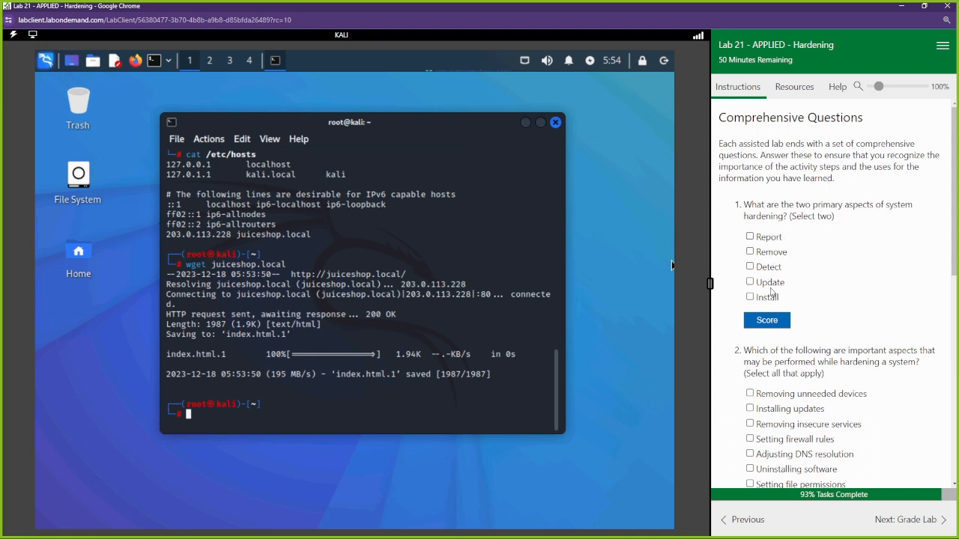
left_click(749, 282)
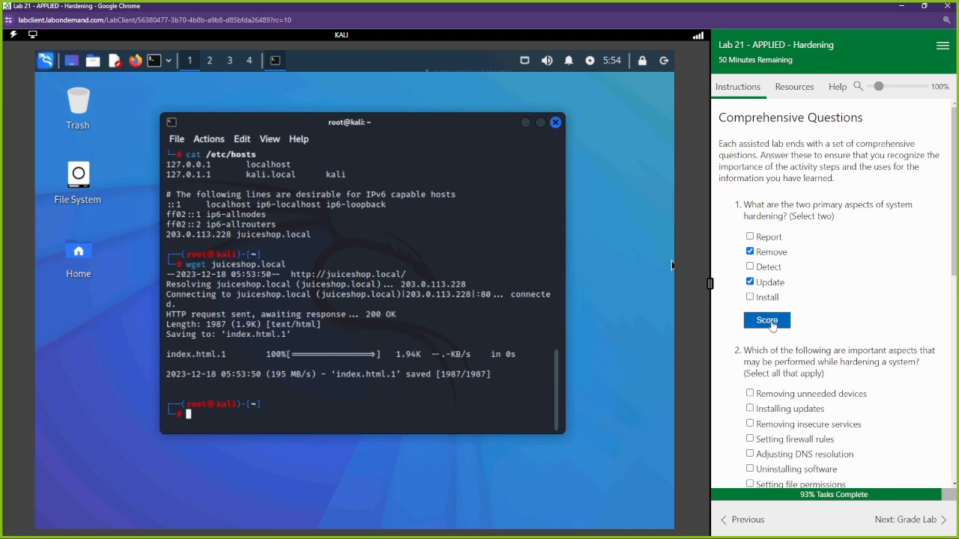
left_click(767, 321)
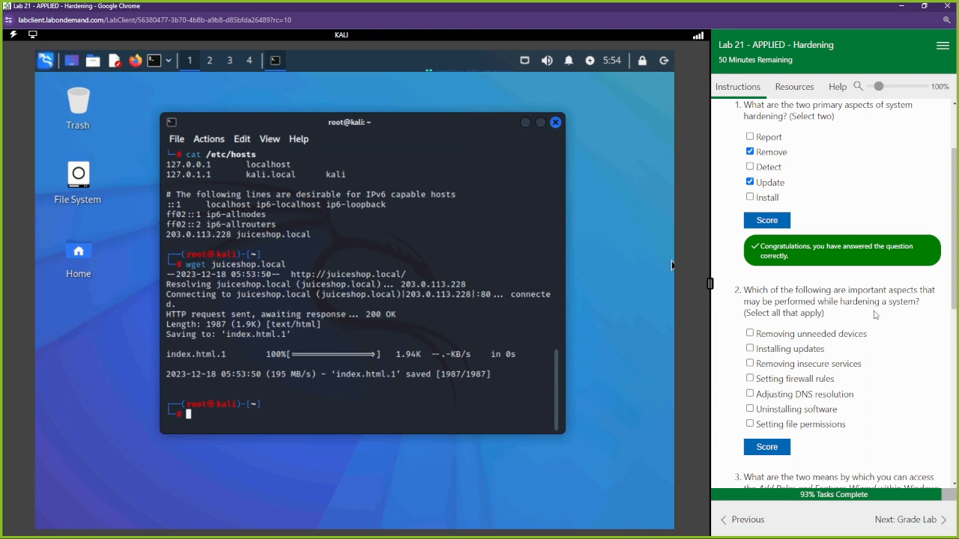
- Answer the important hardening tasks question with all listed options and score it
left_click(749, 333)
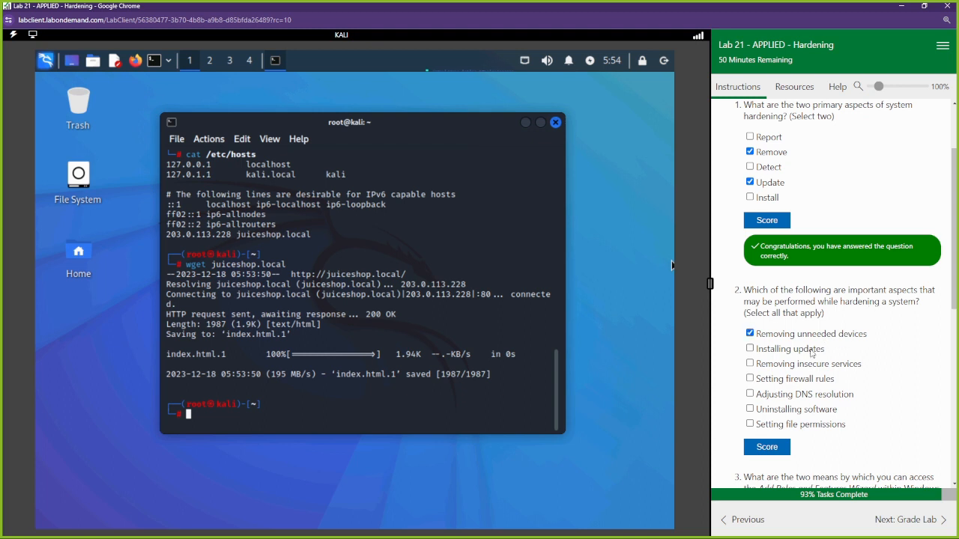
left_click(749, 364)
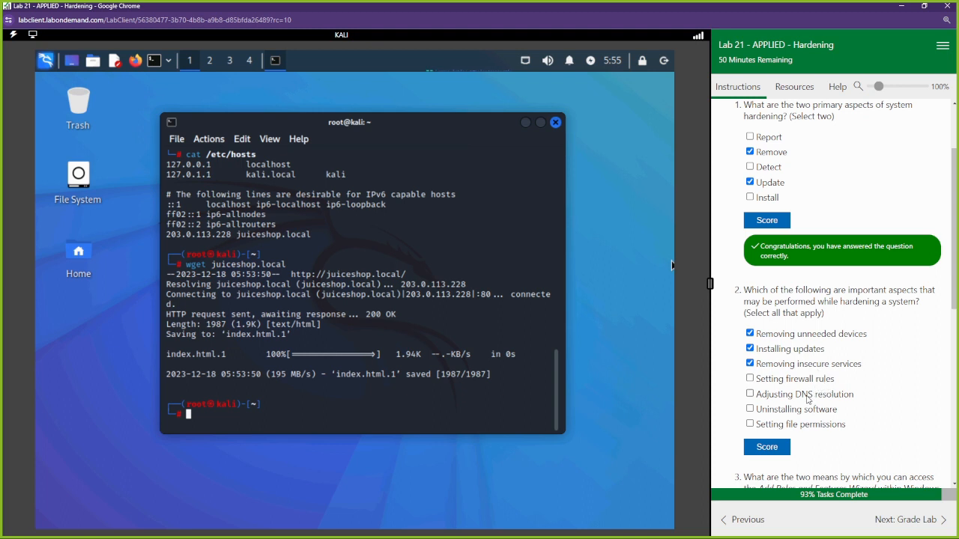
left_click(749, 393)
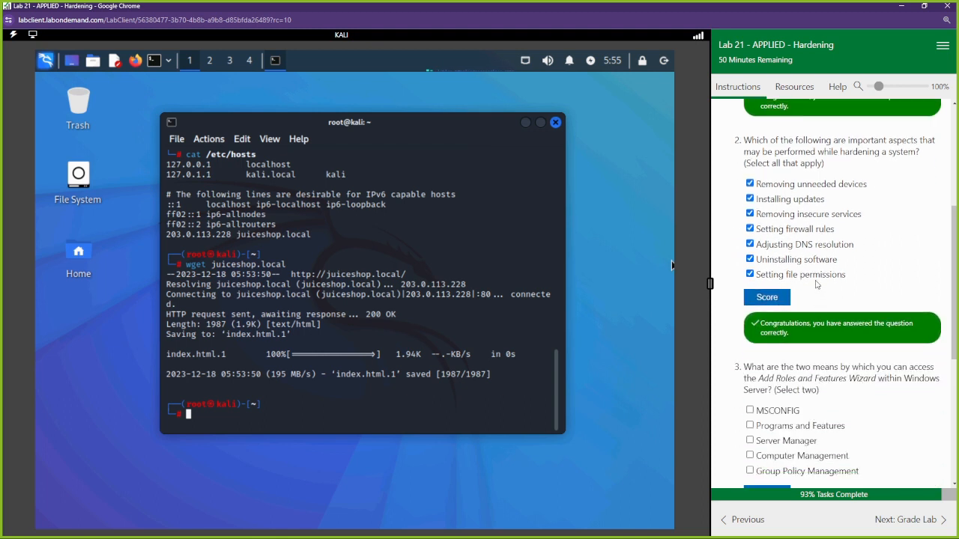
scroll("down", 3)
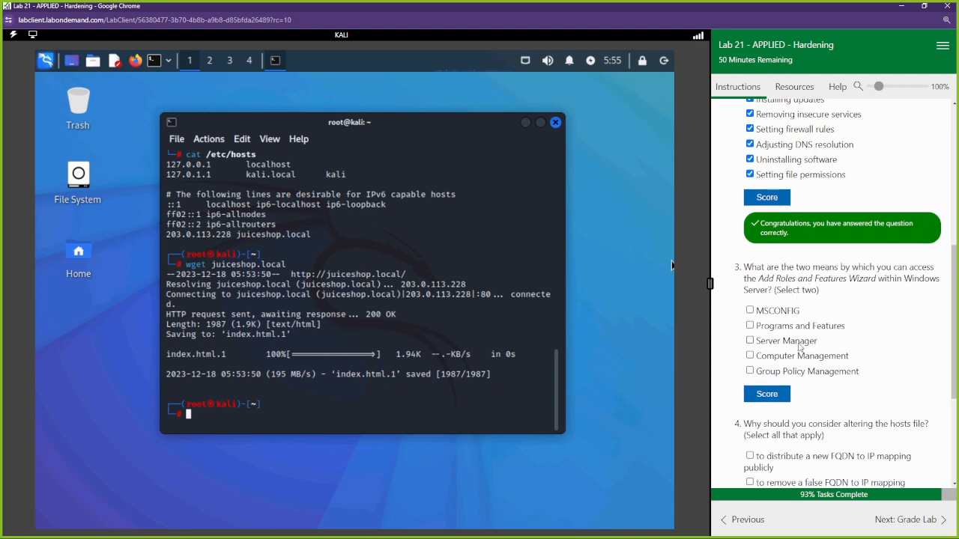
- Answer Server Manager for the roles wizard, then the three hosts-file reasons, scoring each
left_click(749, 340)
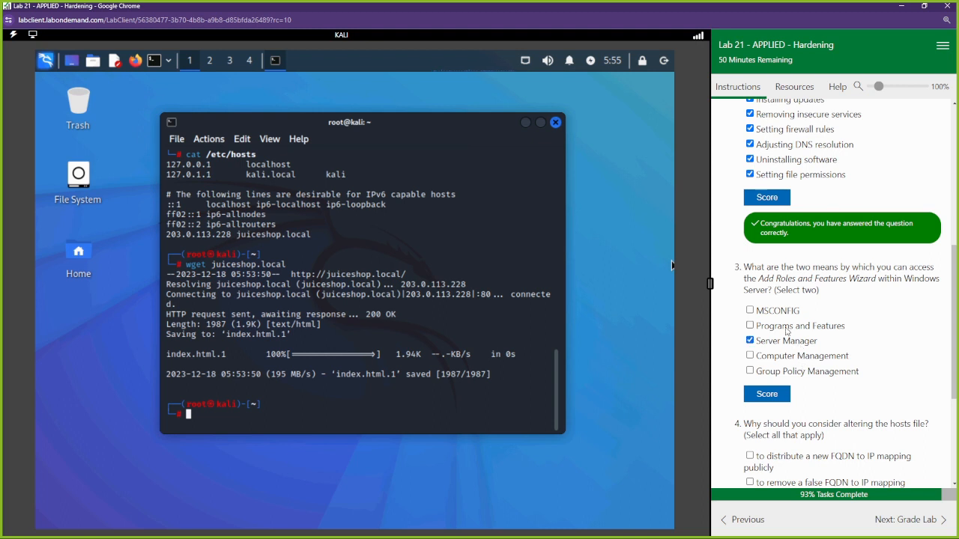
scroll("down", 3)
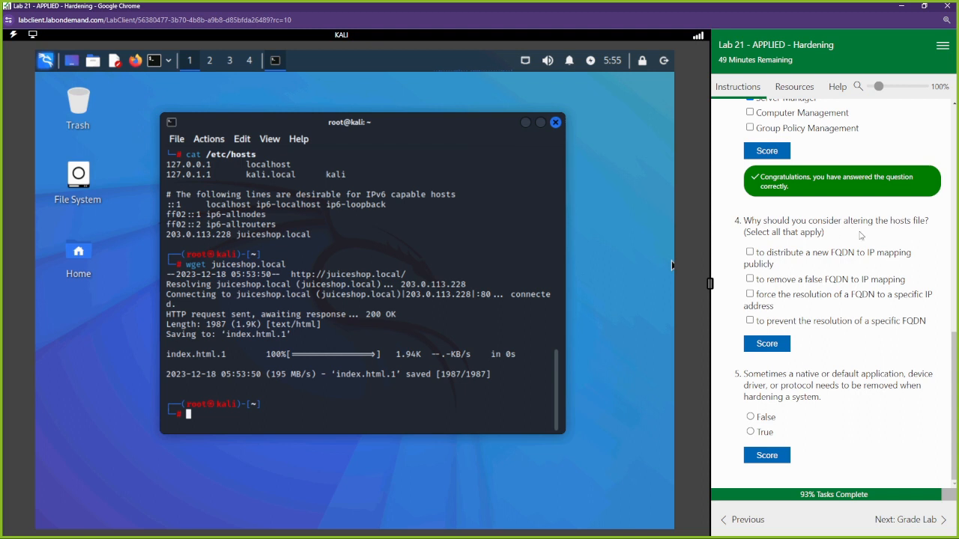
mouse_move(787, 257)
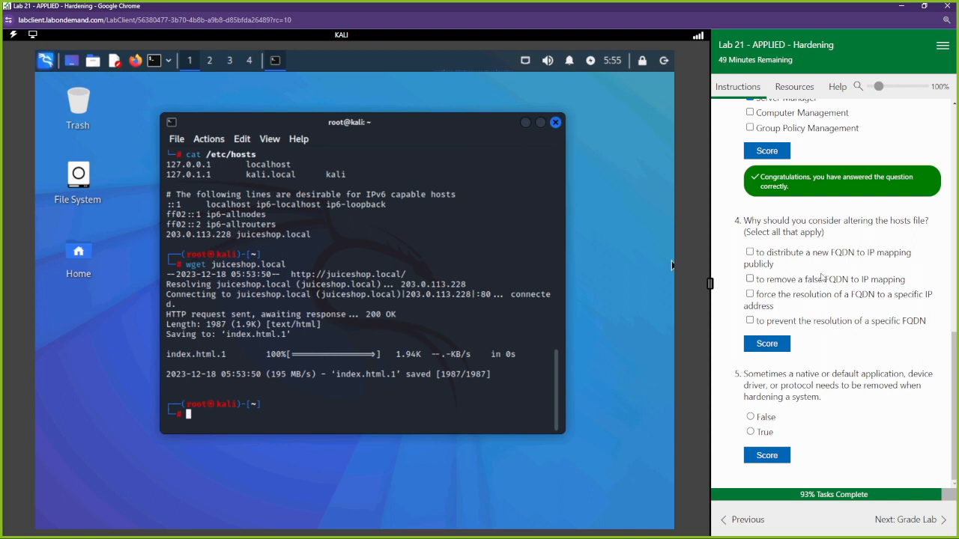
left_click(749, 278)
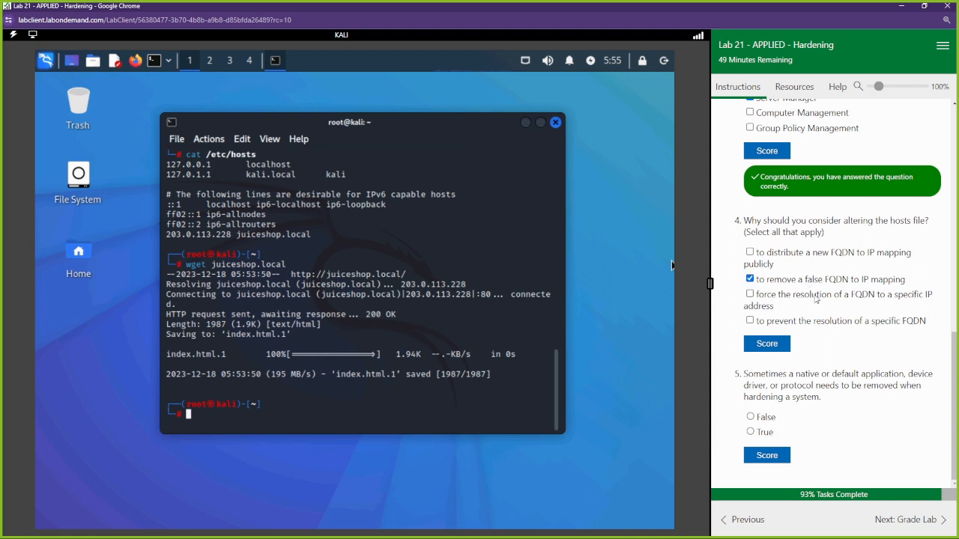
left_click(749, 294)
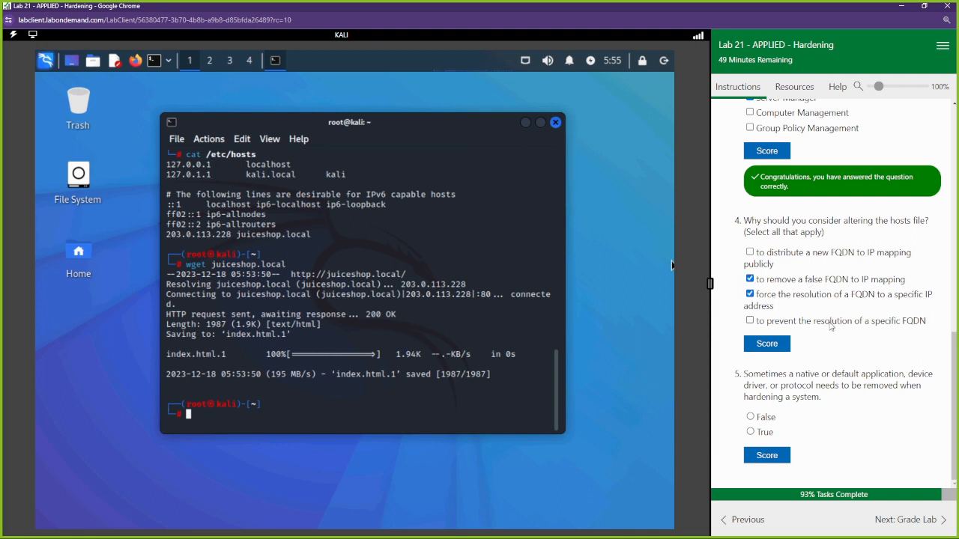
left_click(750, 317)
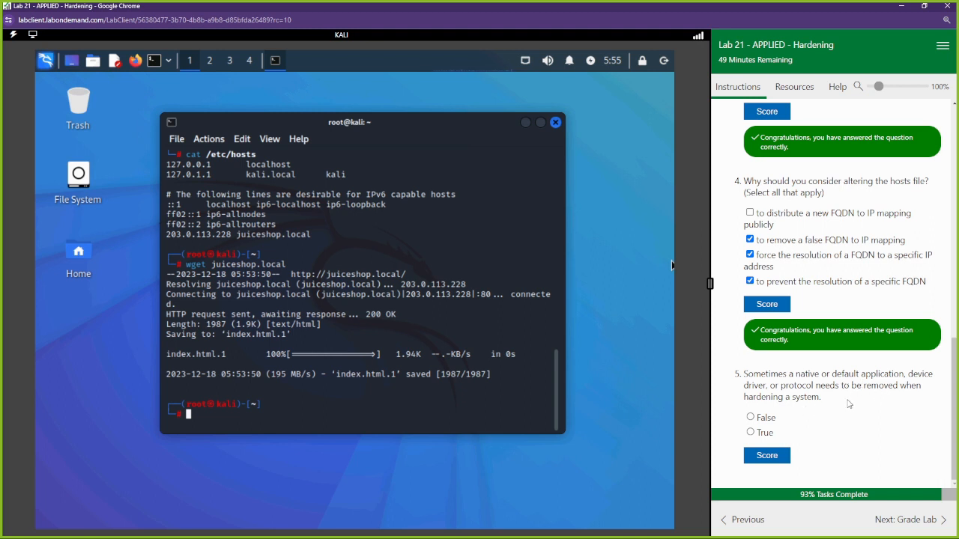
- Answer True to the default-component removal question and proceed to the Grade Lab page
left_click(750, 431)
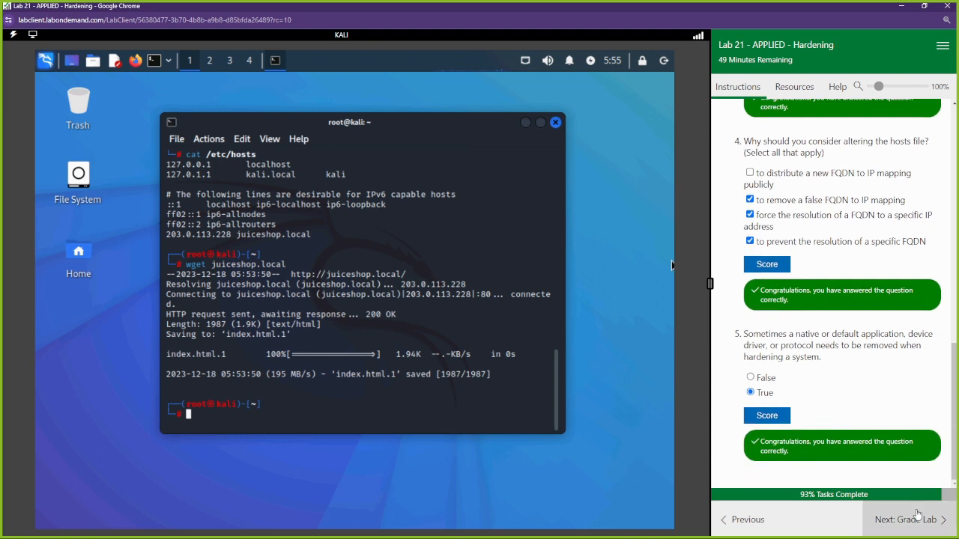
left_click(908, 519)
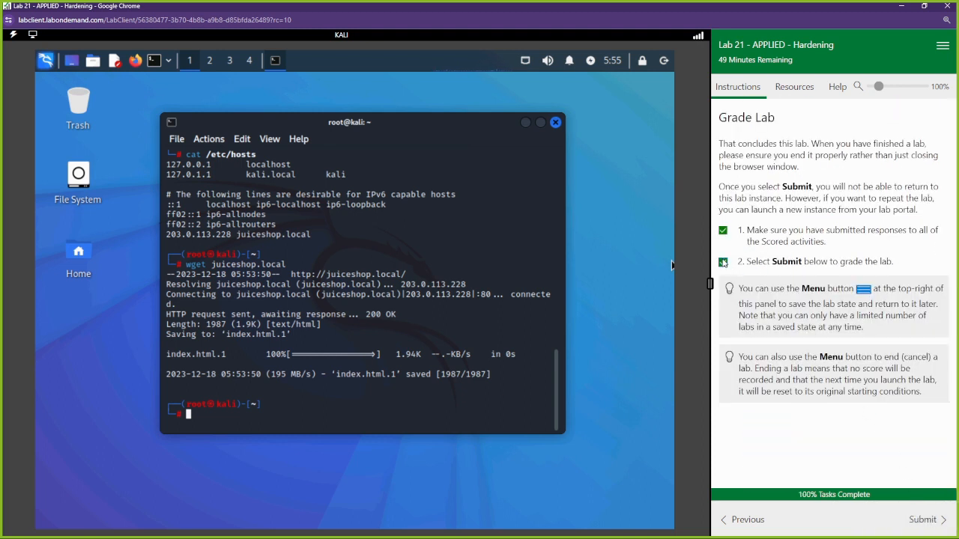